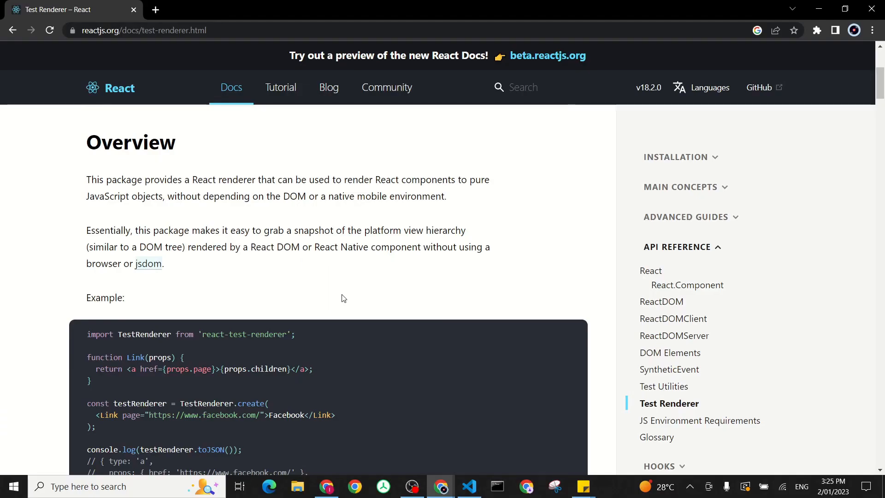
mouse_move(150, 228)
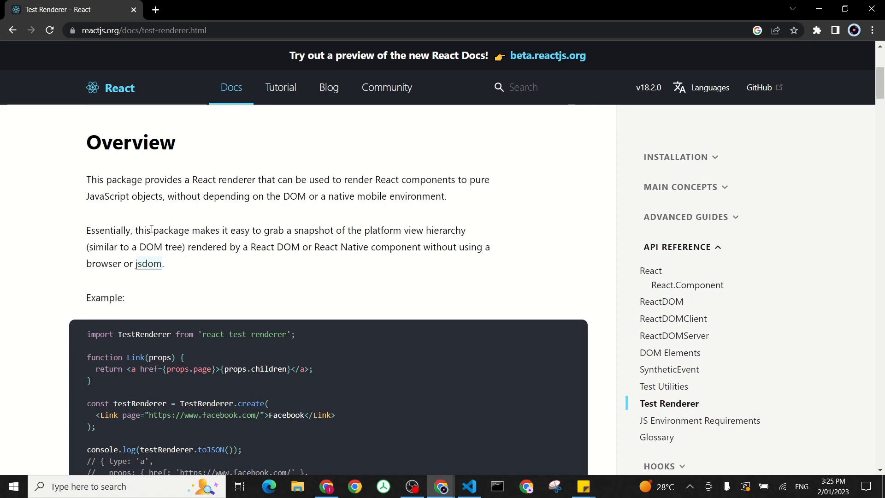
mouse_move(140, 229)
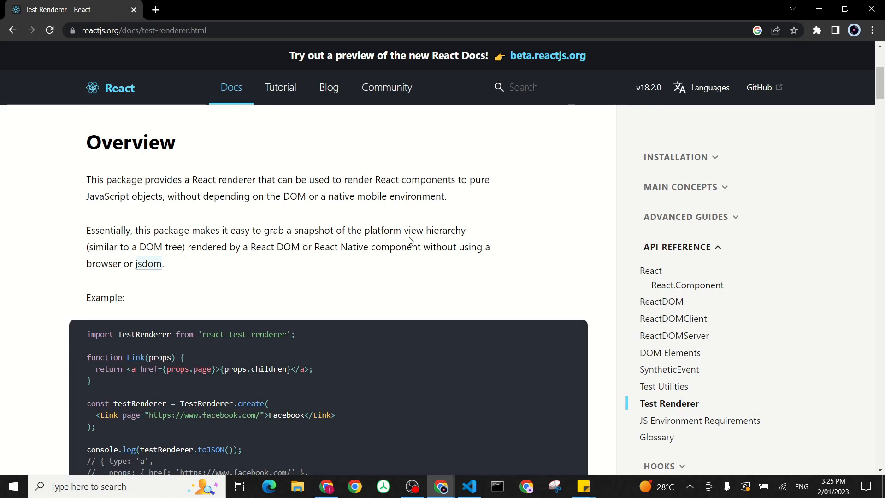
mouse_move(202, 249)
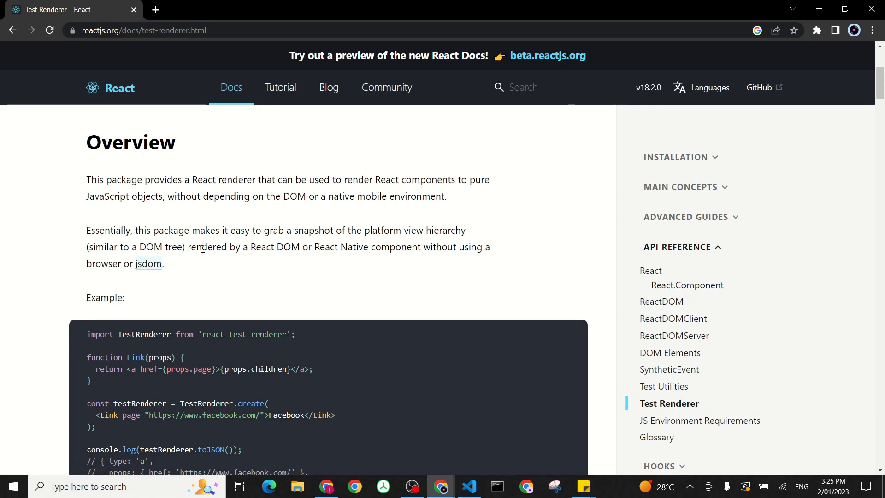
mouse_move(308, 258)
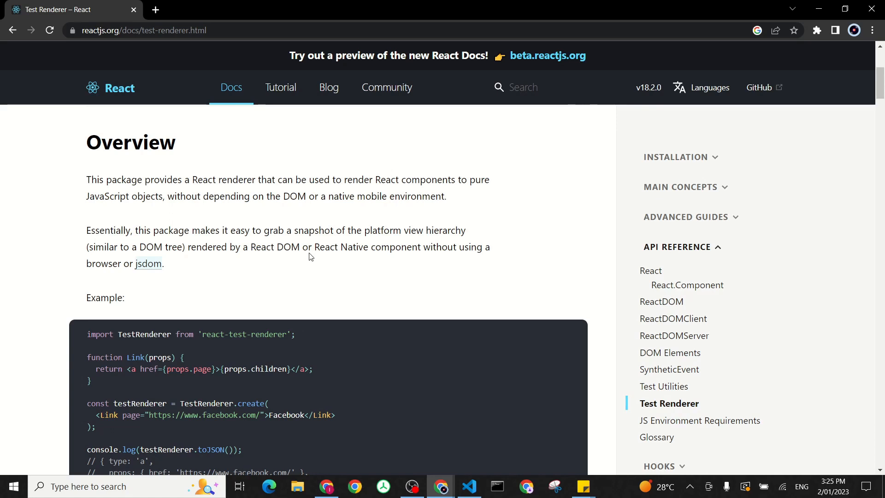
mouse_move(476, 260)
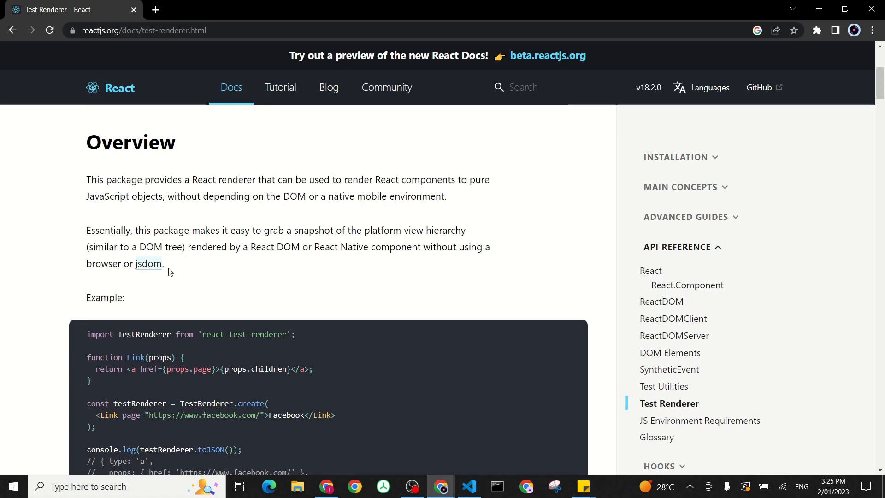
mouse_move(192, 271)
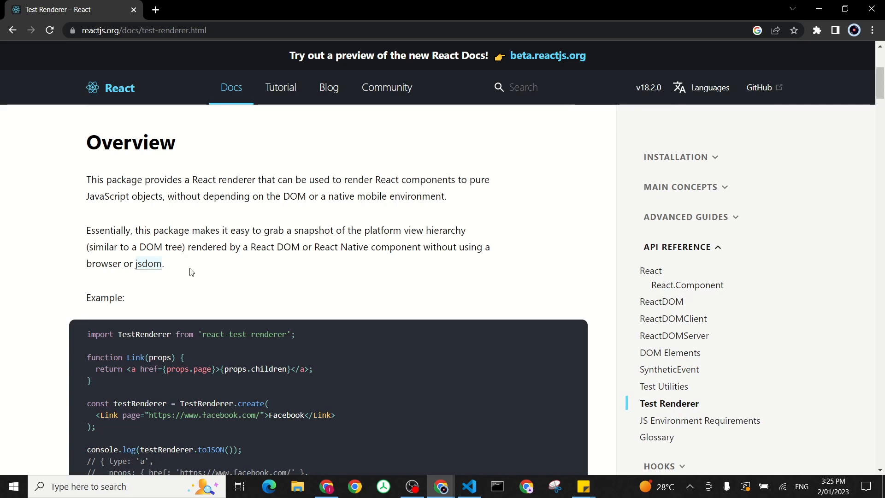
mouse_move(170, 281)
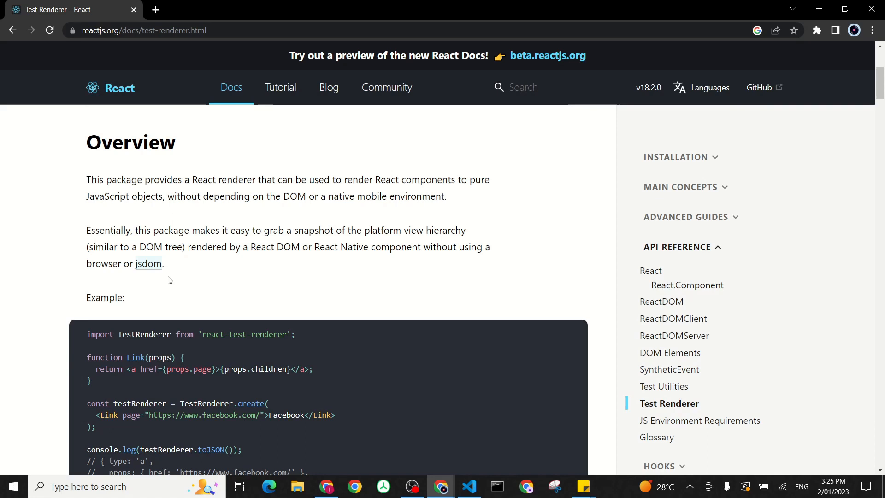
mouse_move(199, 280)
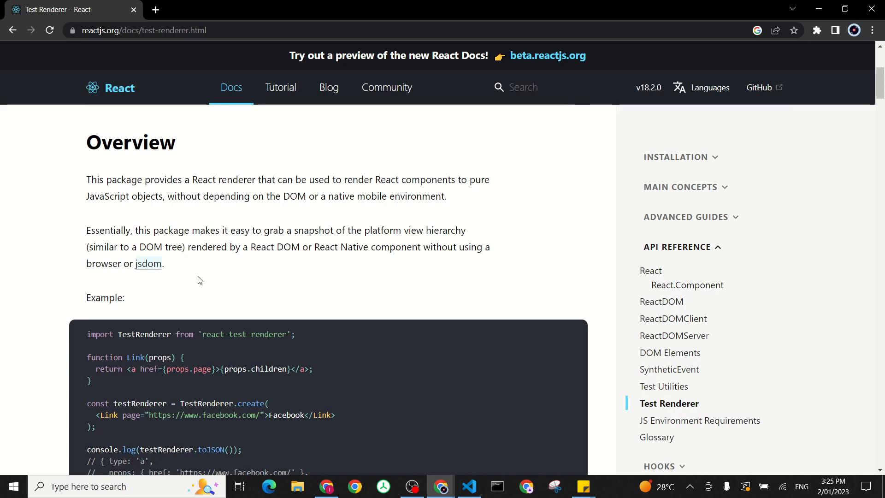
mouse_move(250, 308)
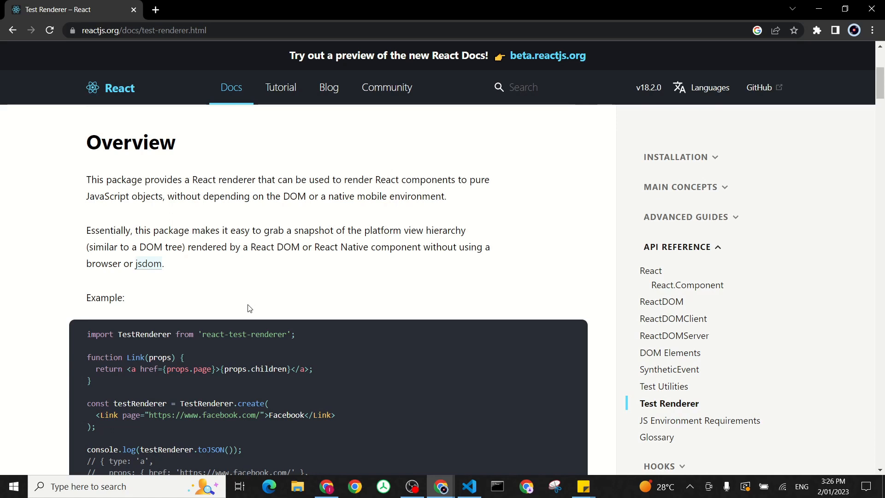
mouse_move(475, 175)
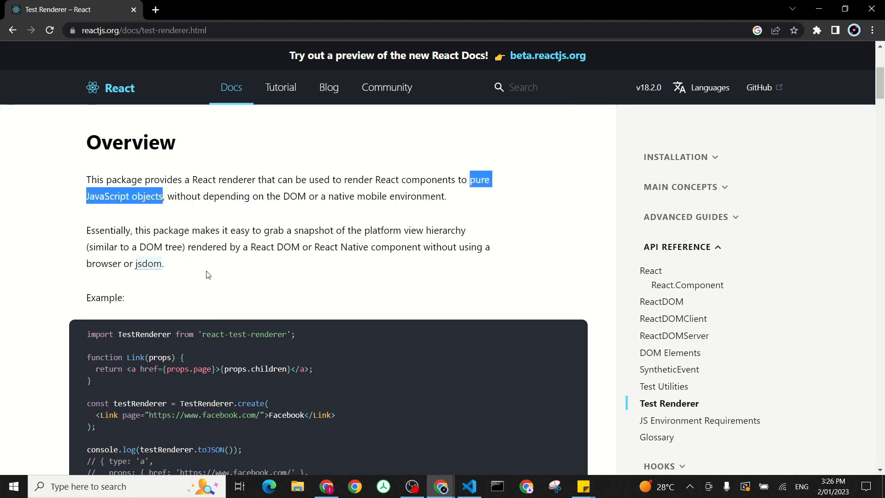
mouse_move(280, 288)
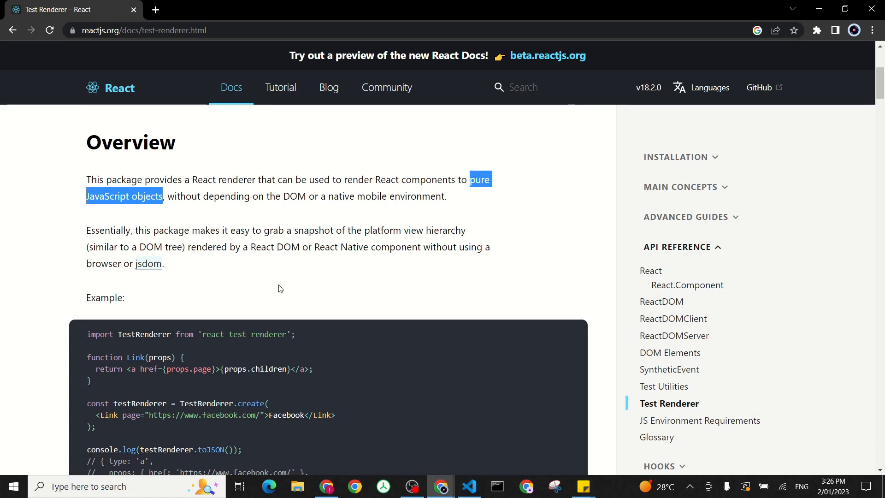
Step: Review the react-test-renderer example: Link's href and props.page, the create call, and the testRenderer log
scroll("down", 3)
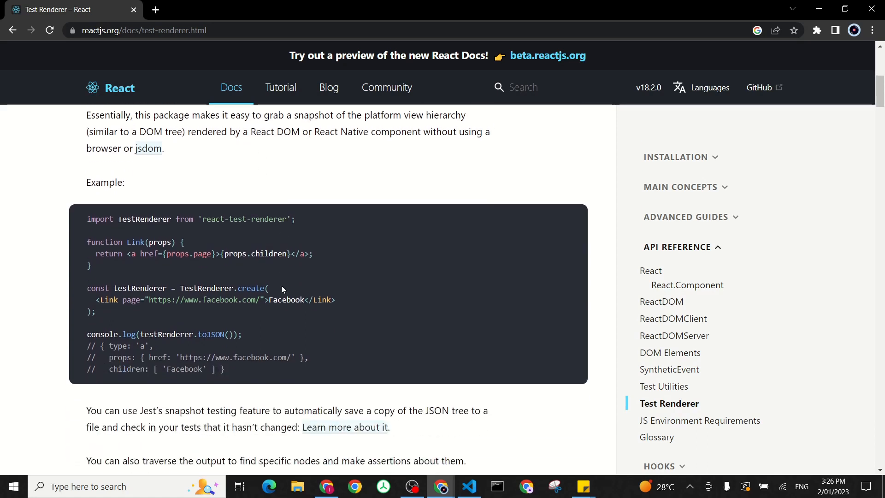
scroll("up", 3)
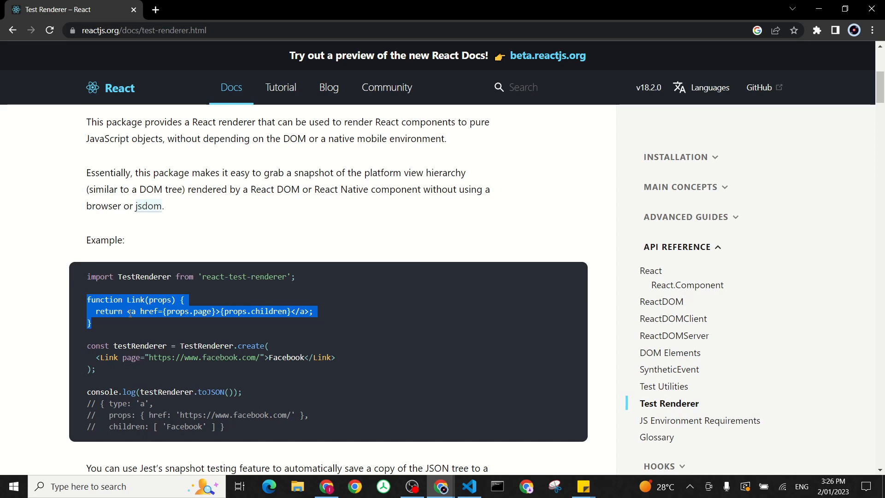
double_click(148, 310)
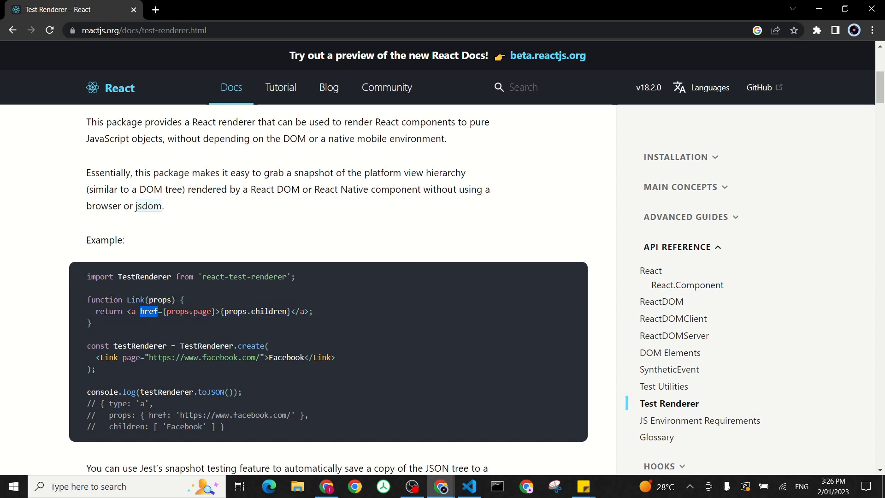
double_click(201, 311)
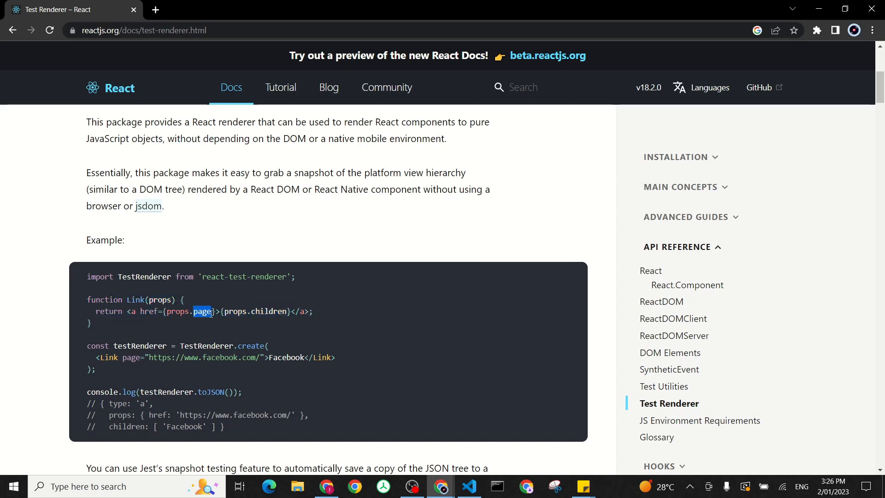
mouse_move(245, 317)
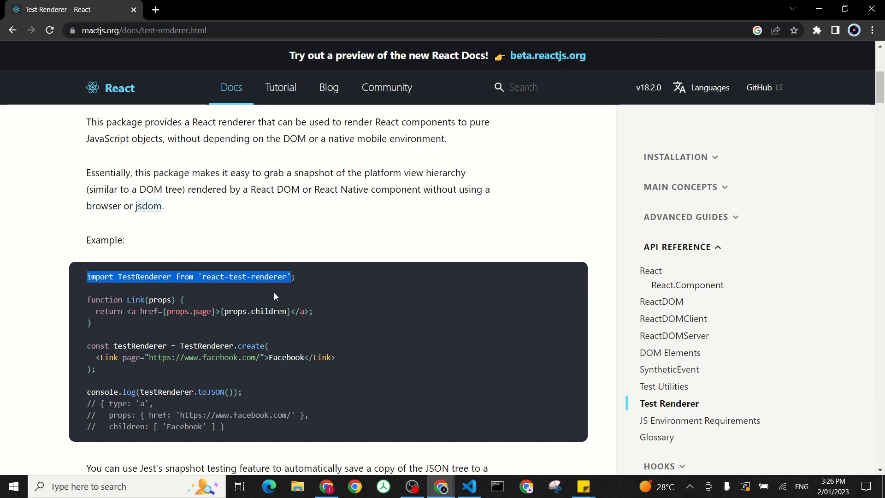
left_click(253, 346)
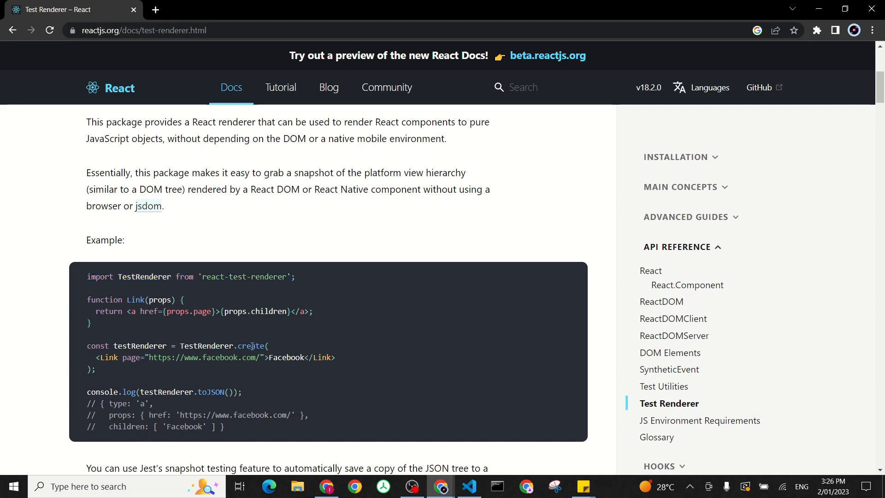
double_click(250, 346)
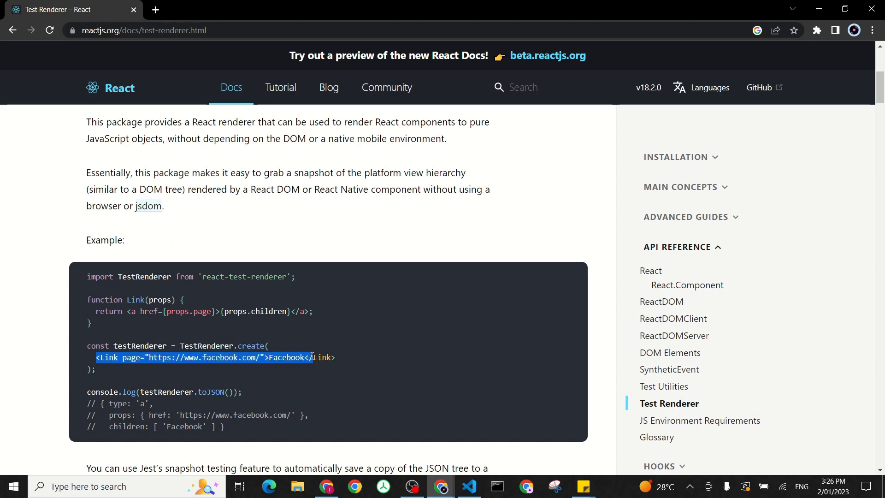
double_click(131, 358)
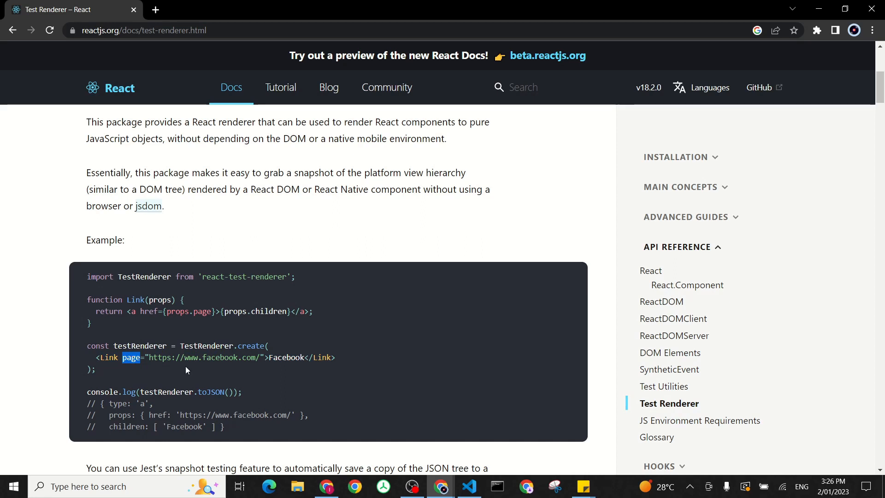
scroll("down", 3)
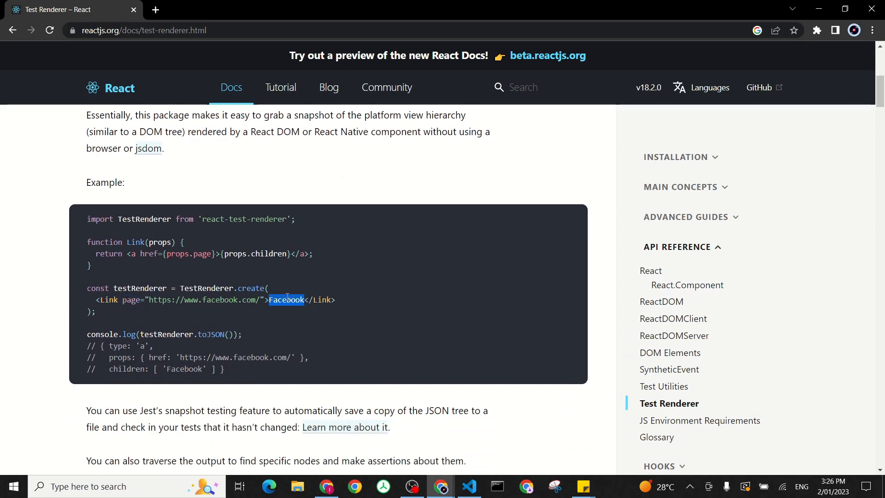
mouse_move(117, 345)
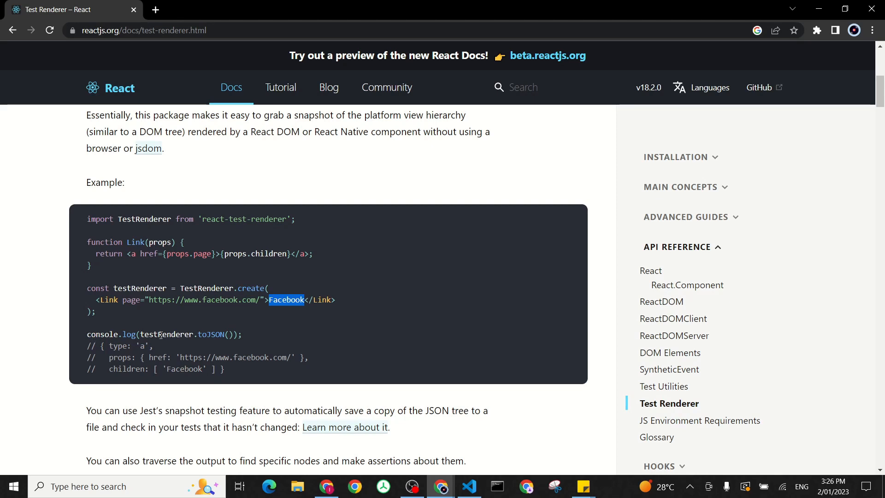
double_click(165, 333)
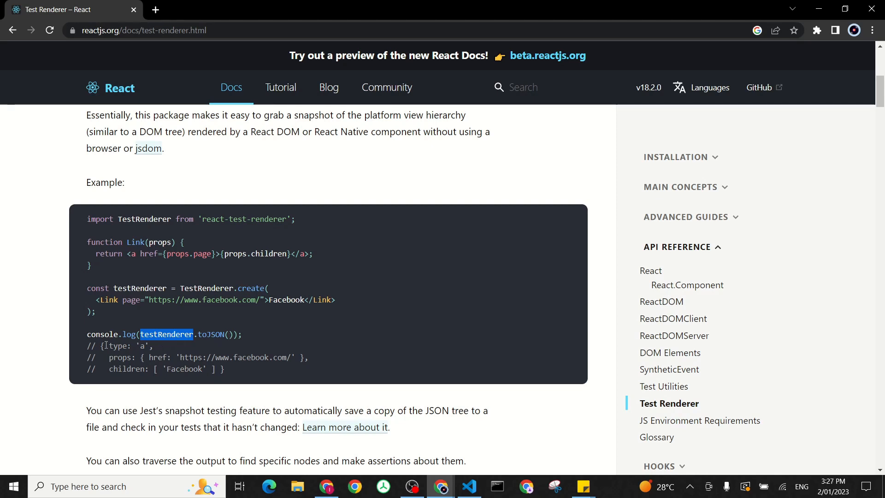
mouse_move(103, 298)
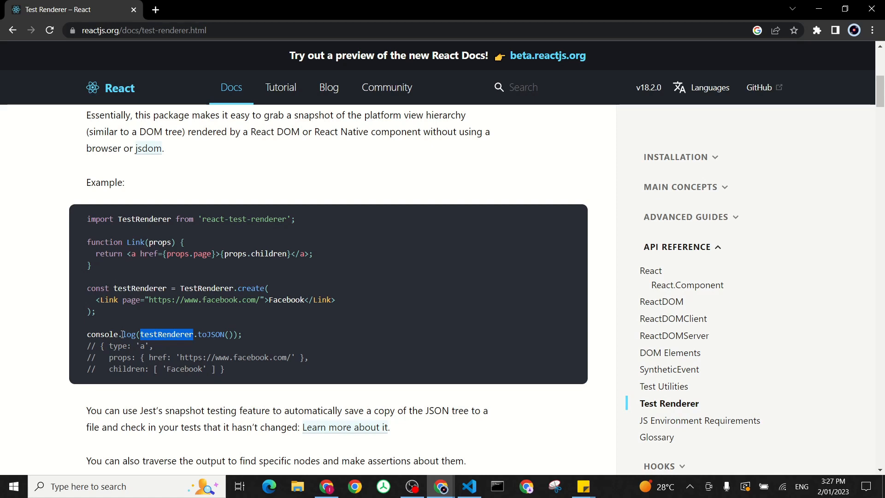
mouse_move(159, 351)
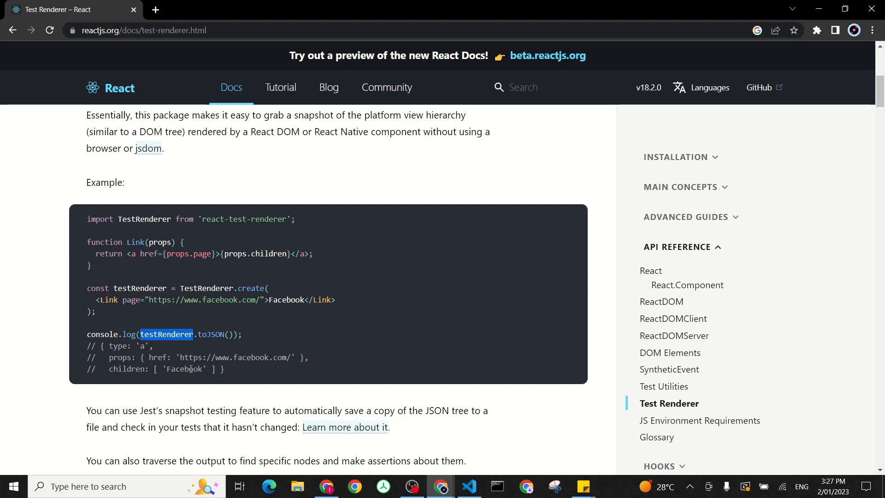
Step: Review the example's testInstance, its findByProps call and the 'sub' className paragraph
scroll("down", 3)
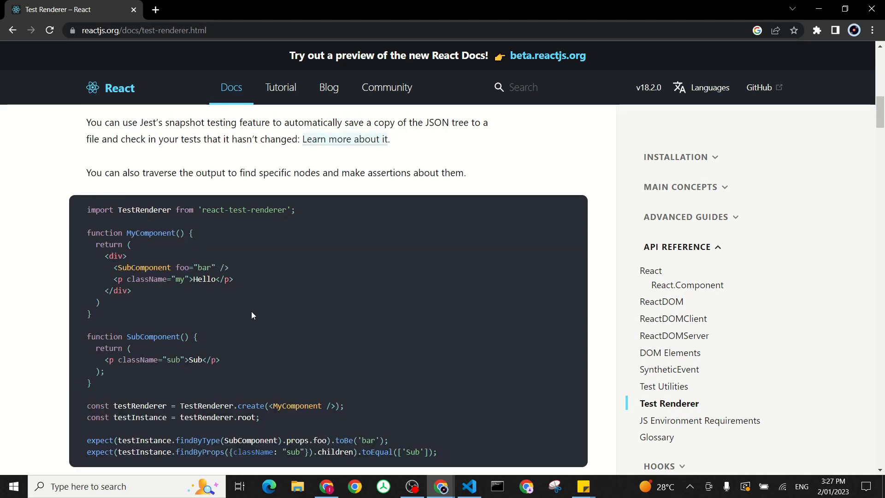
mouse_move(190, 192)
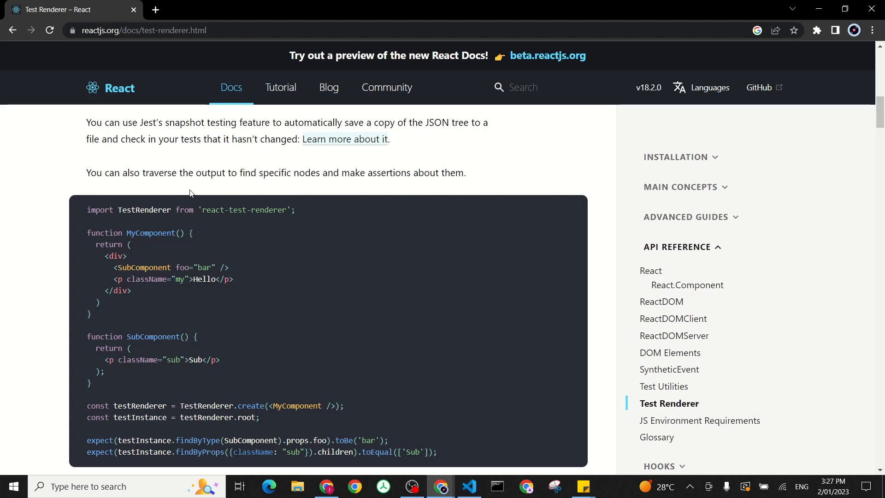
mouse_move(142, 235)
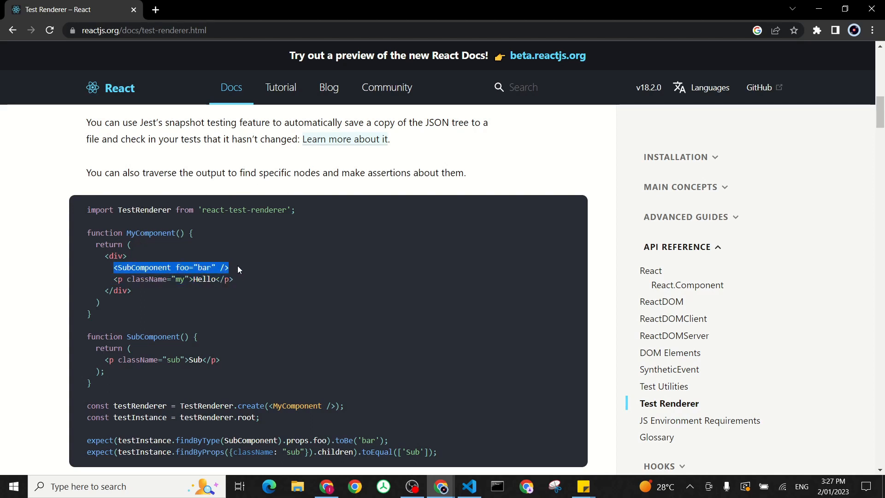
left_click(216, 268)
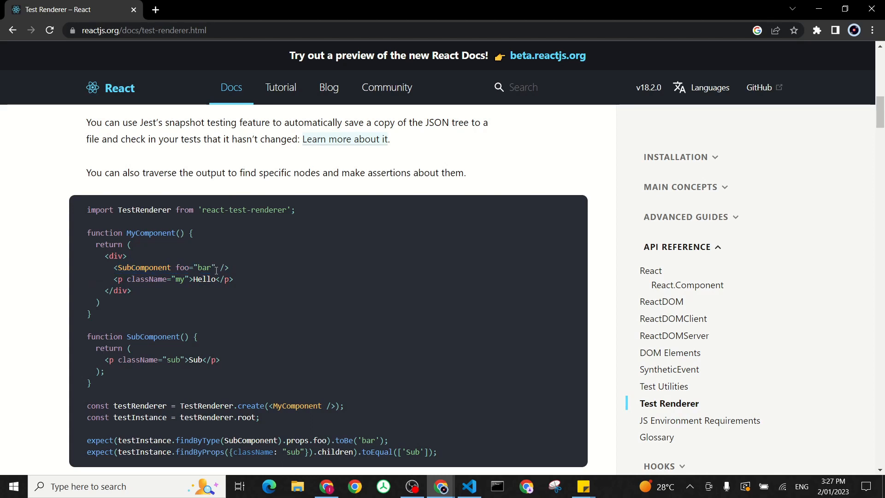
mouse_move(107, 280)
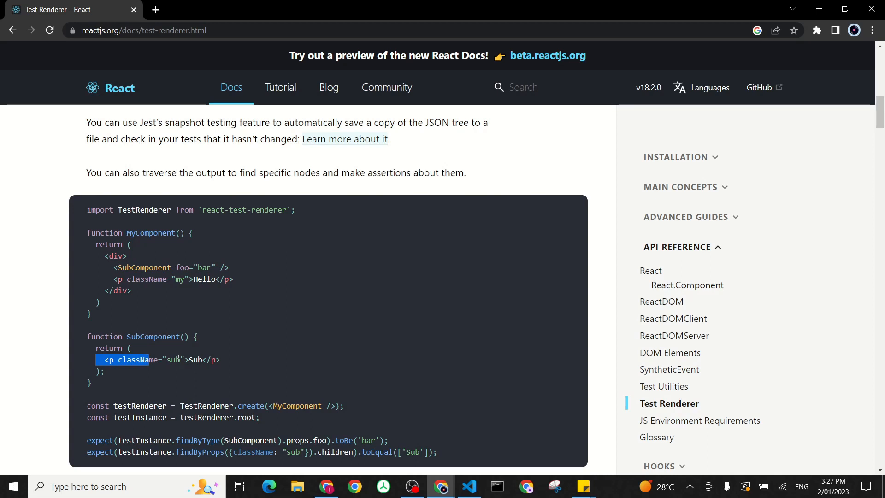
left_click(190, 360)
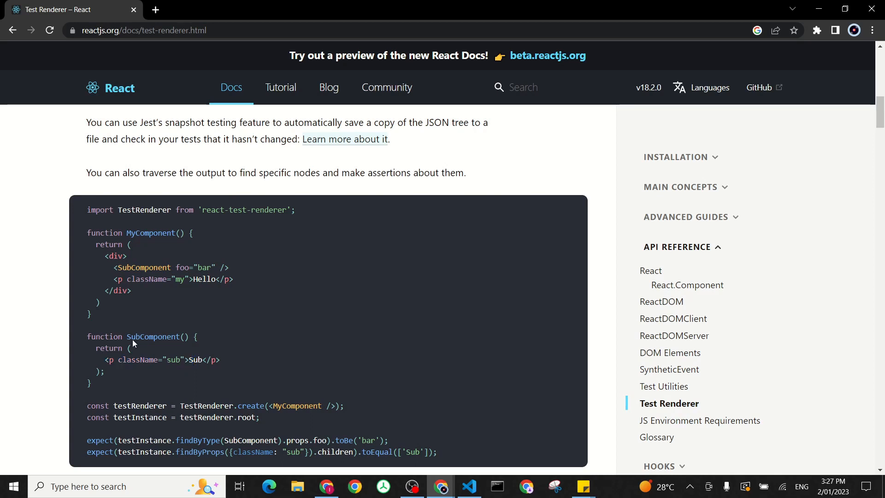
mouse_move(146, 209)
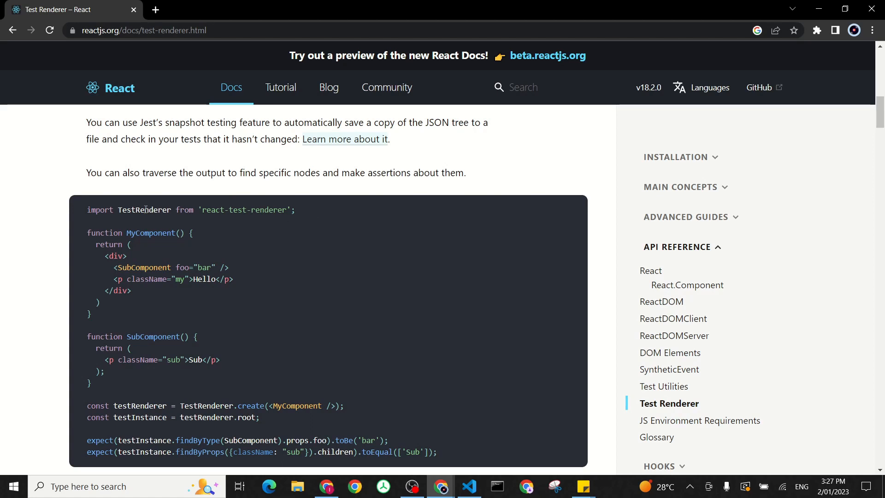
mouse_move(248, 404)
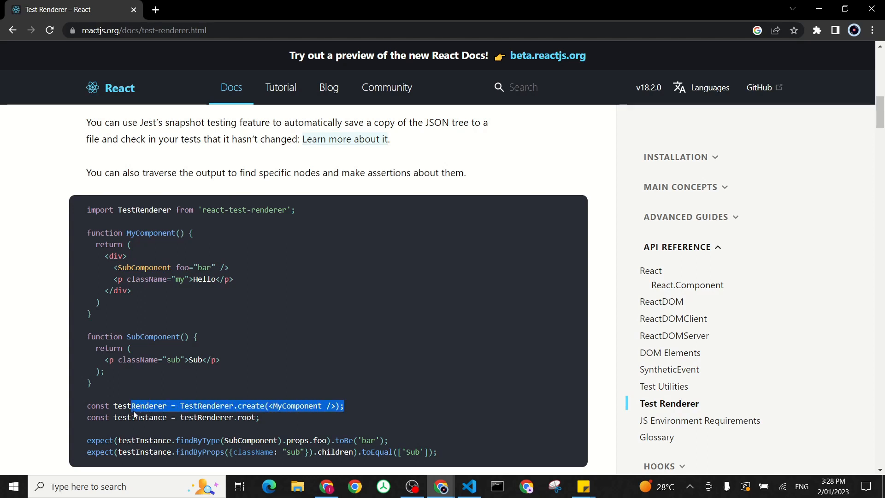
mouse_move(145, 419)
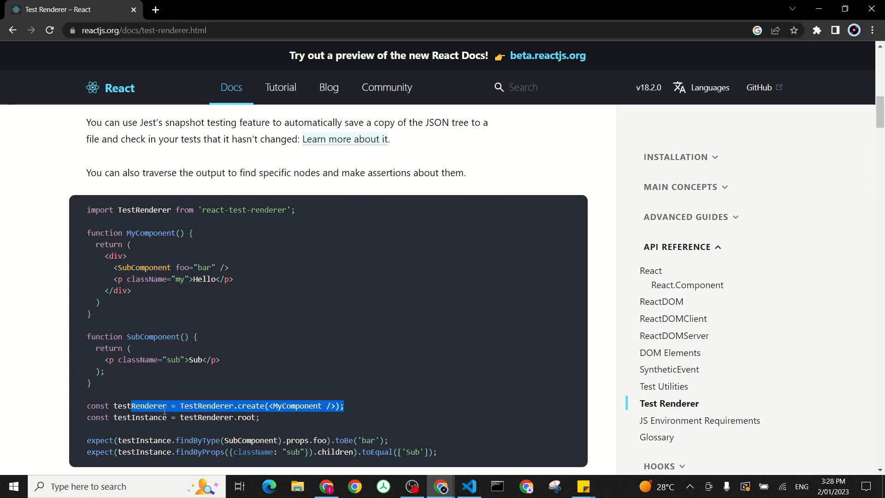
double_click(140, 417)
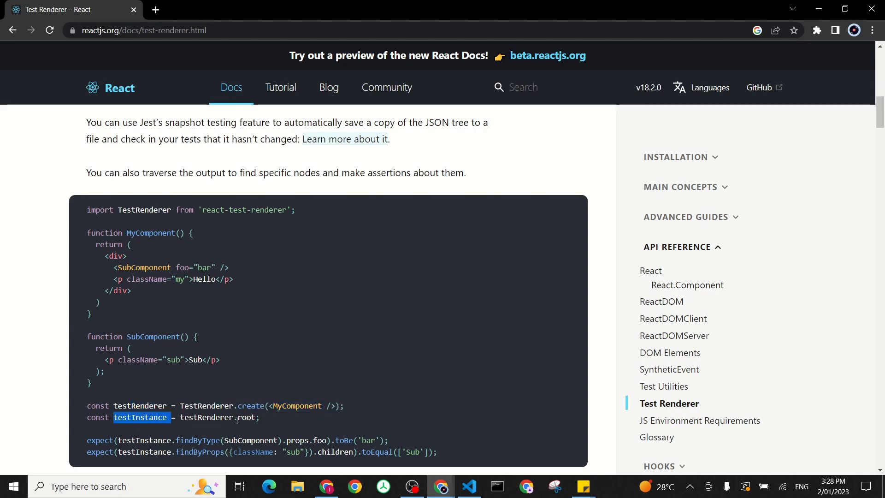
scroll("down", 3)
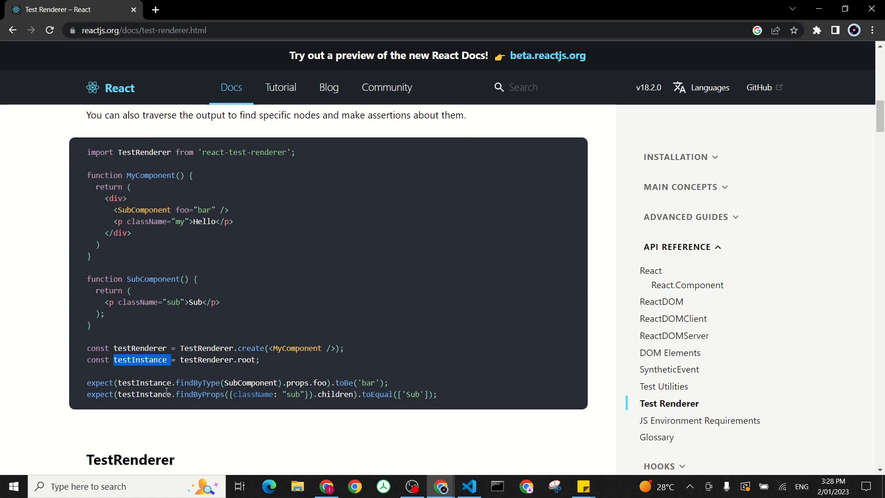
mouse_move(140, 391)
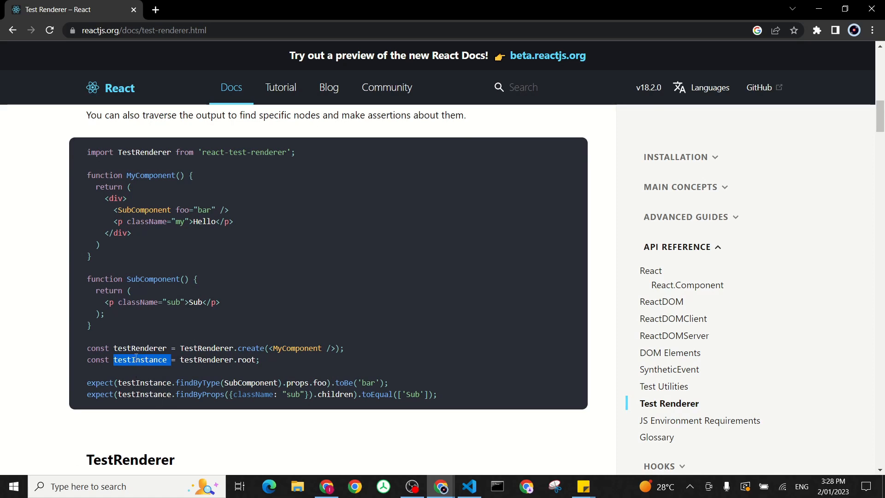
mouse_move(142, 279)
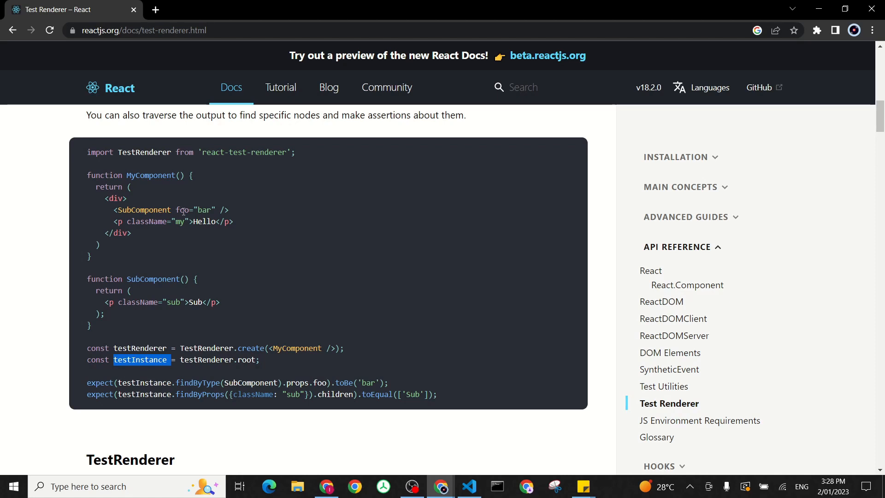
mouse_move(237, 245)
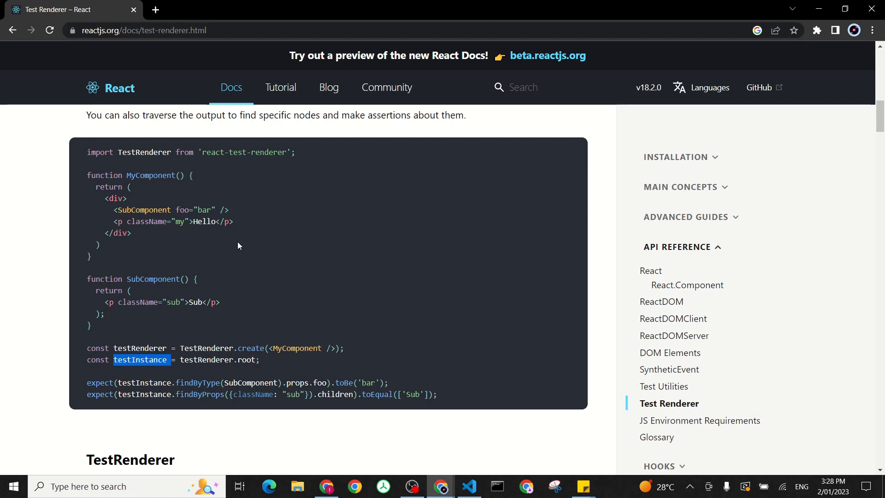
mouse_move(188, 210)
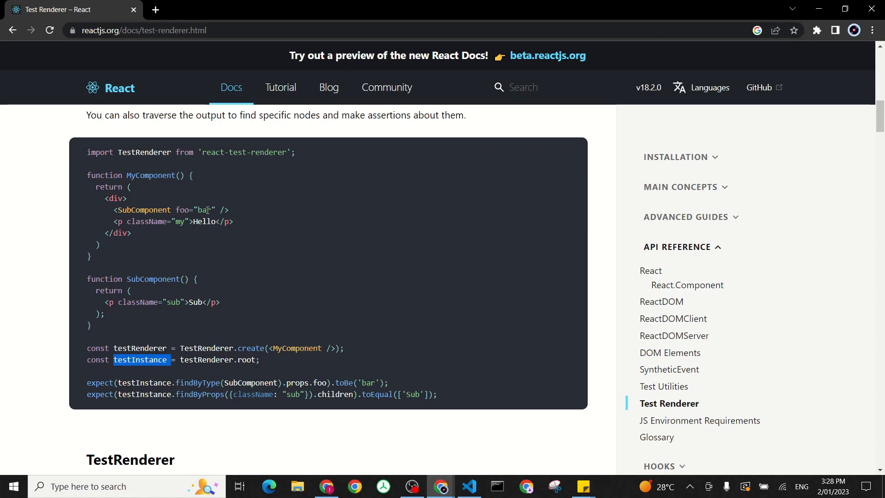
mouse_move(232, 361)
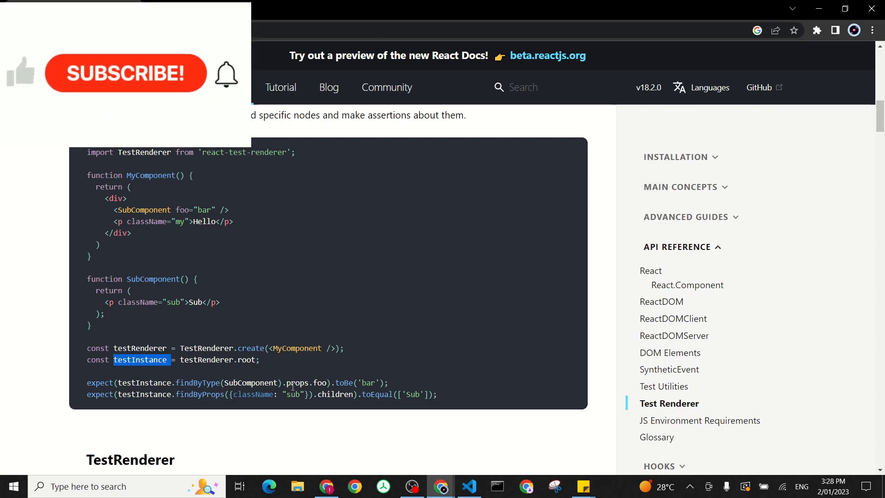
mouse_move(84, 84)
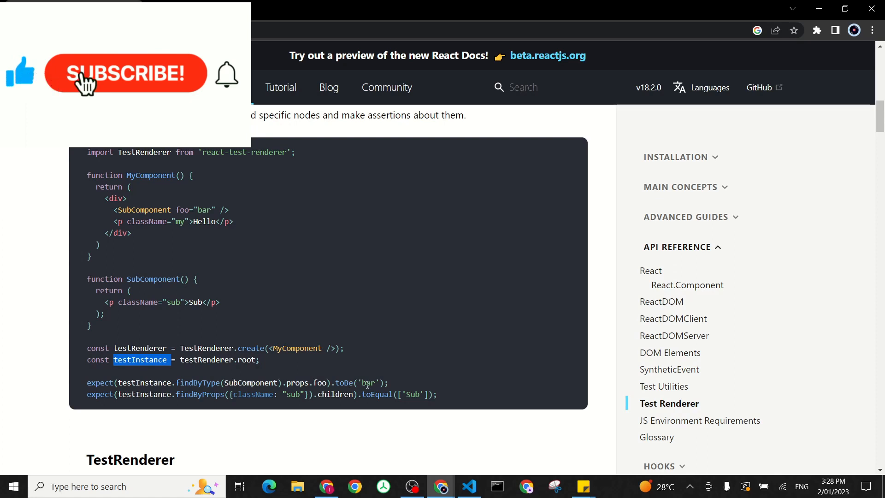
left_click(126, 73)
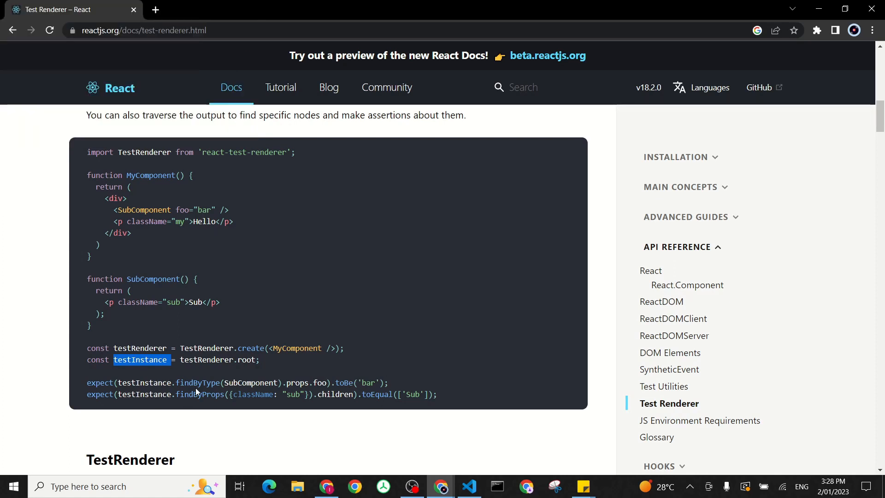
double_click(199, 394)
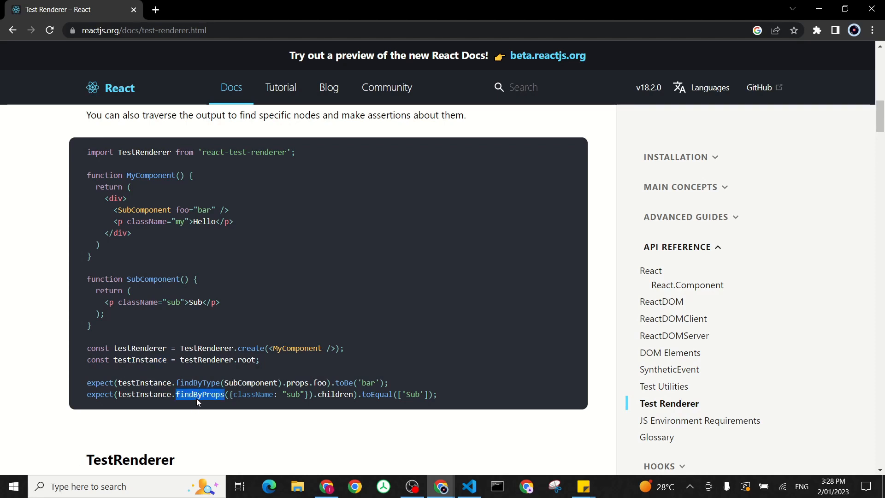
mouse_move(143, 299)
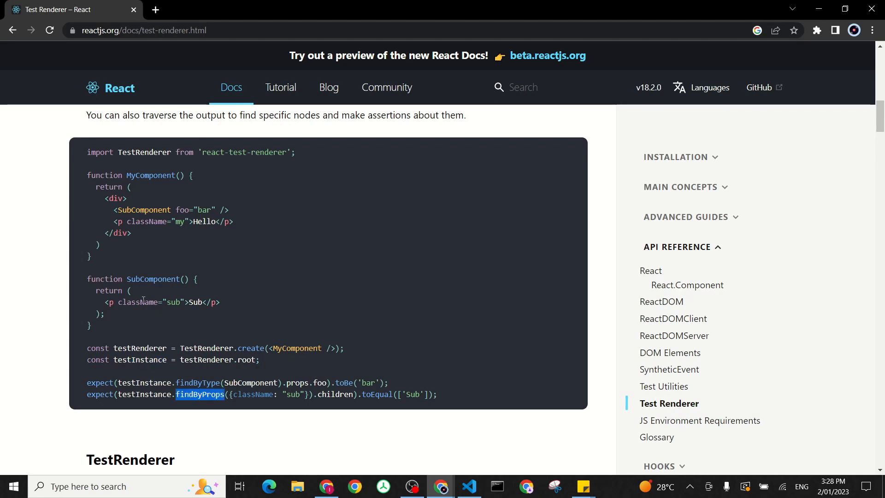
double_click(136, 303)
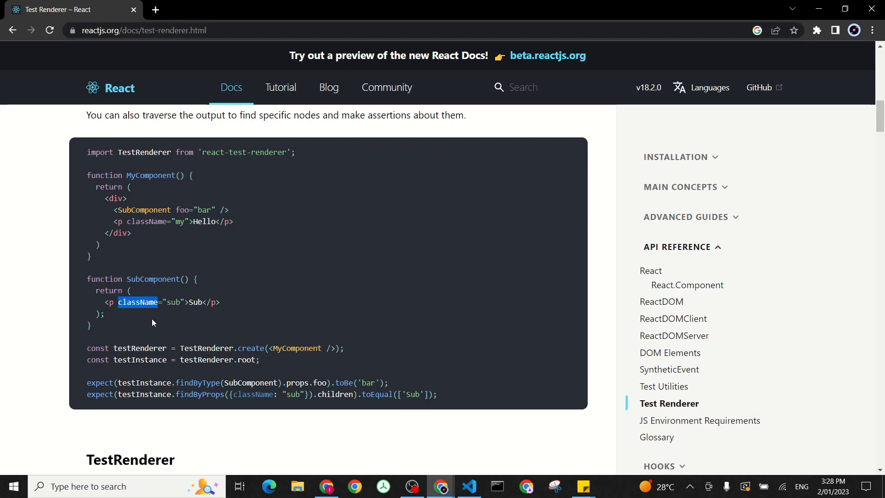
mouse_move(195, 399)
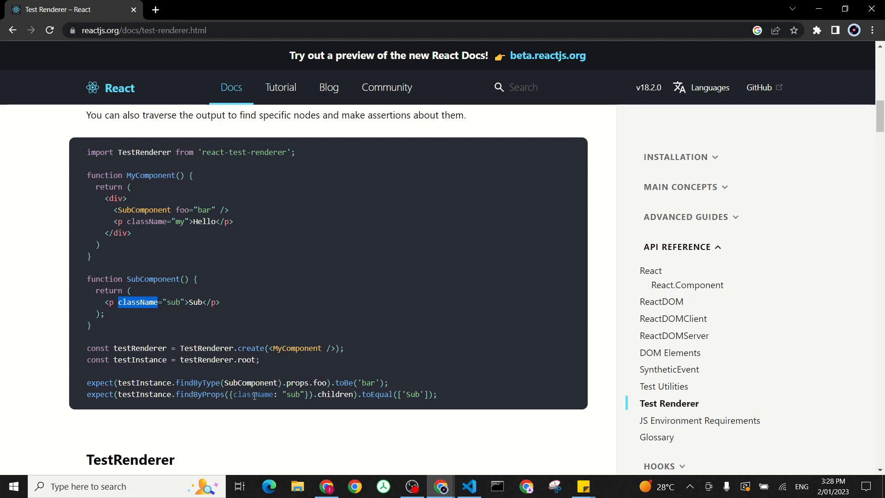
double_click(174, 302)
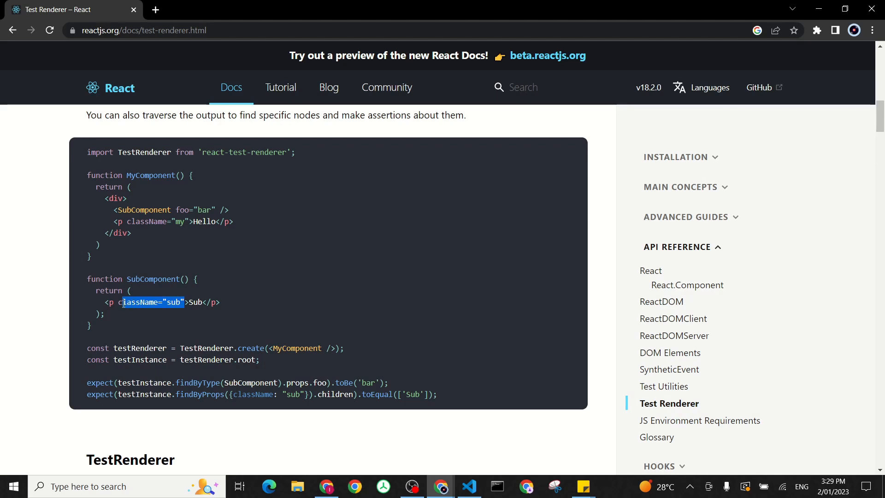
mouse_move(387, 393)
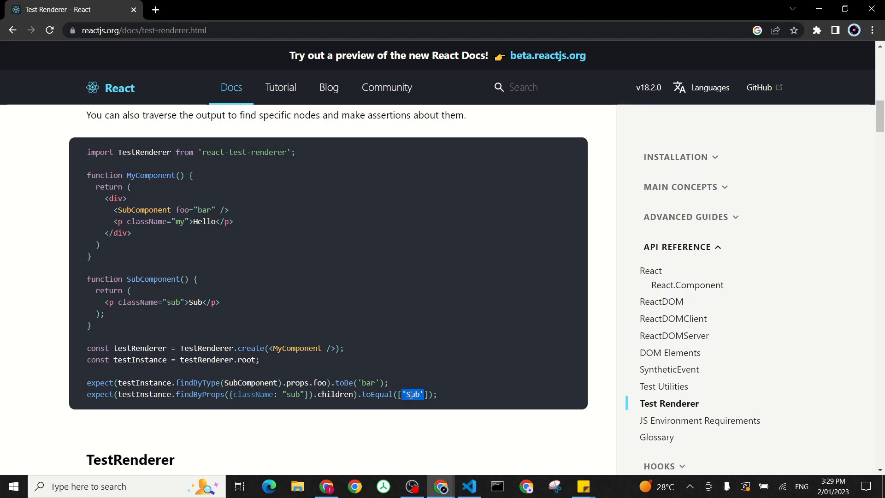
scroll("down", 3)
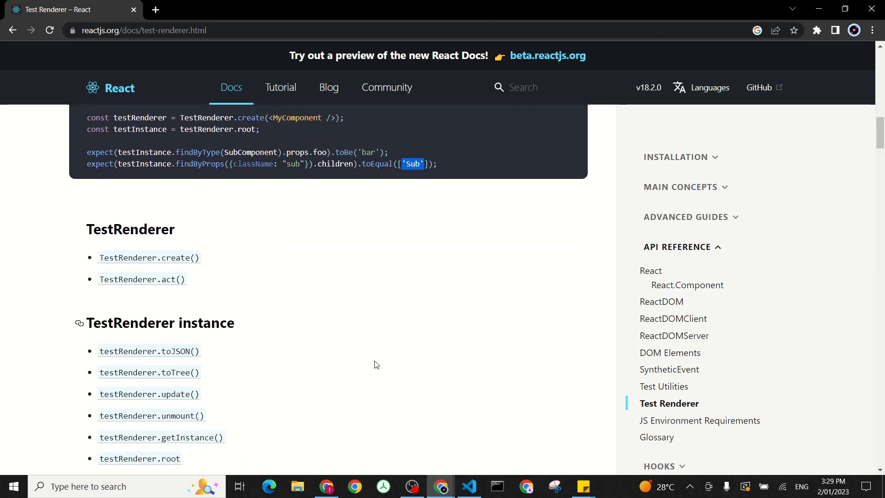
scroll("down", 3)
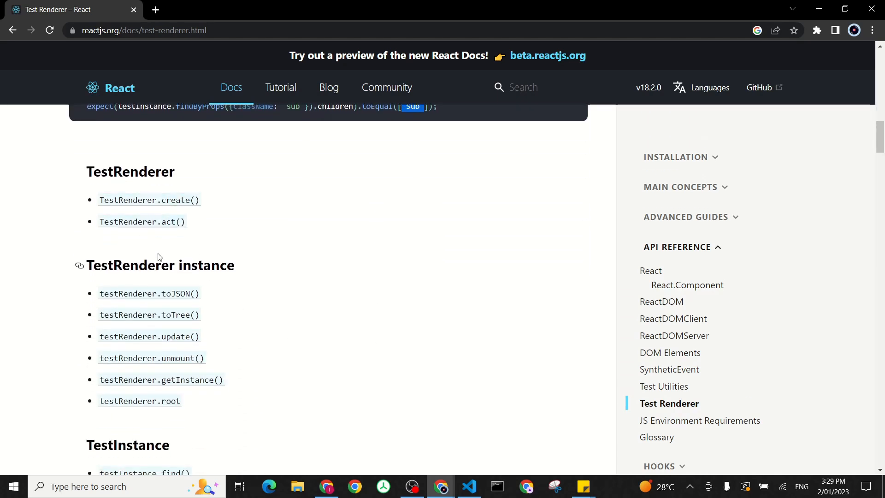
scroll("down", 3)
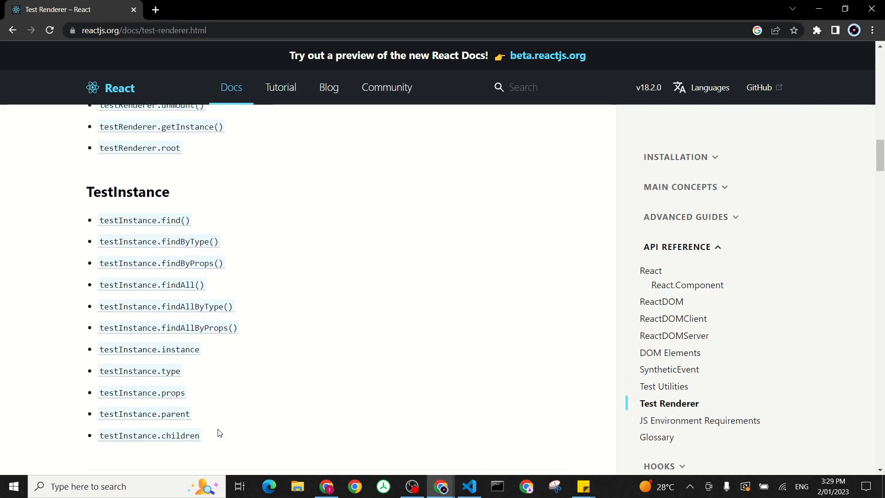
Step: Install react-test-renderer with npm i react-test-renderer and return to line 2 of the test file
left_click(468, 486)
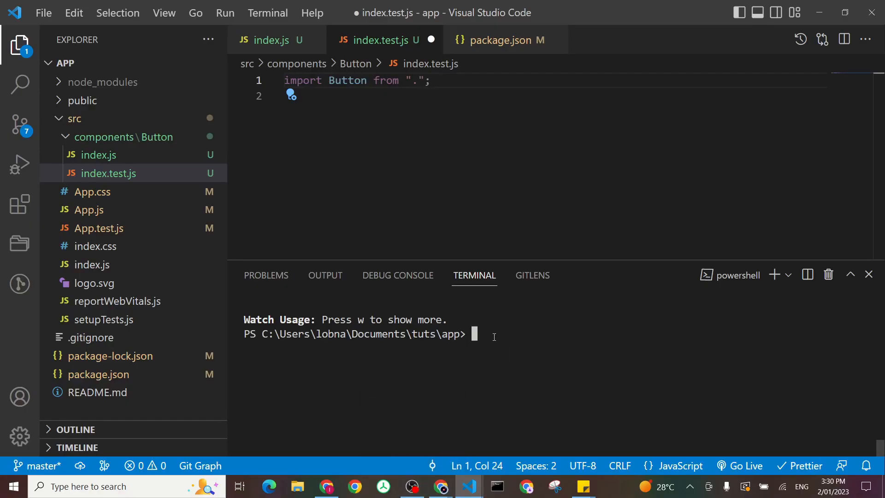
type("npm i react-test-renderer")
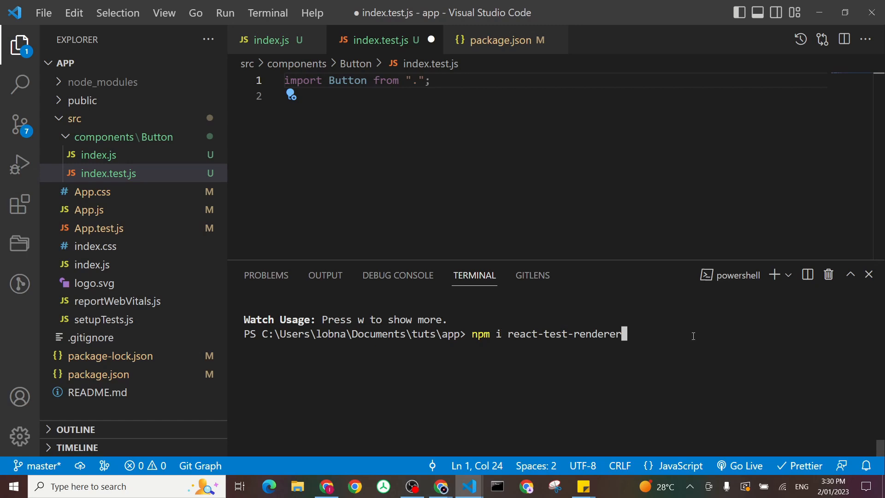
key("Return")
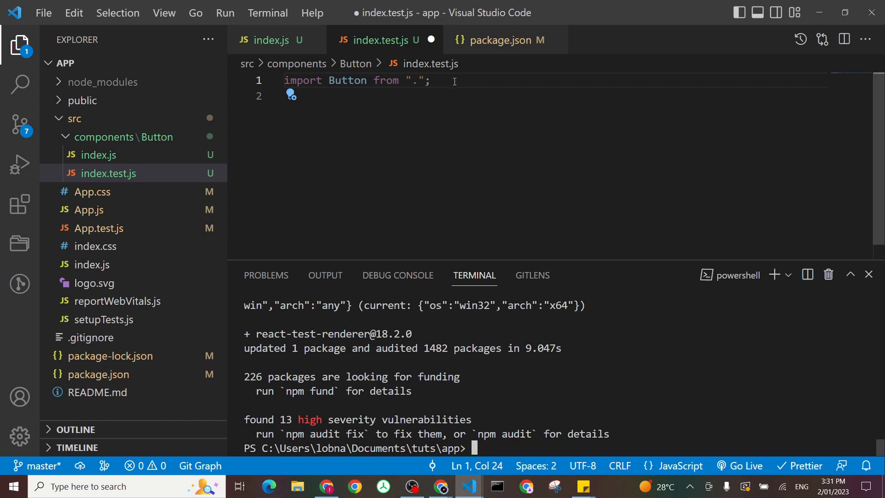
left_click(362, 96)
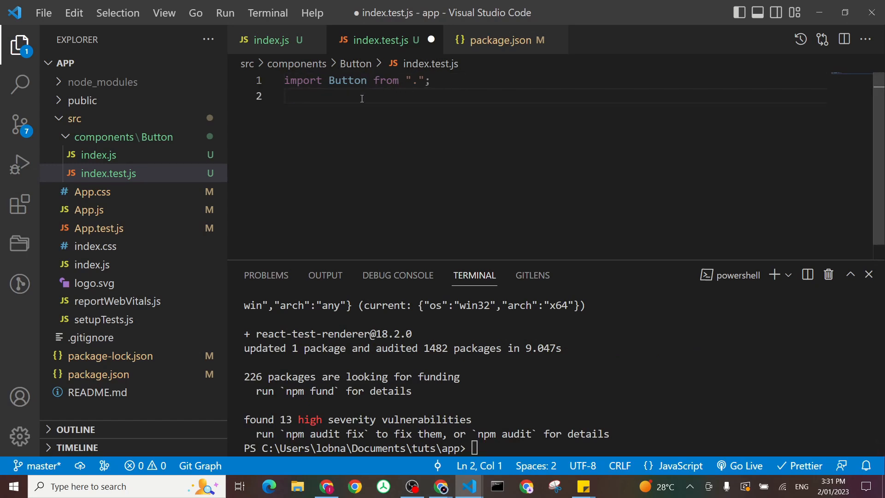
Step: Import TestRenderer from "react-test-renderer" and add an empty it('renders my button text when icon not passed') test
type("import TestRenderer from \"react-test-renderer\";")
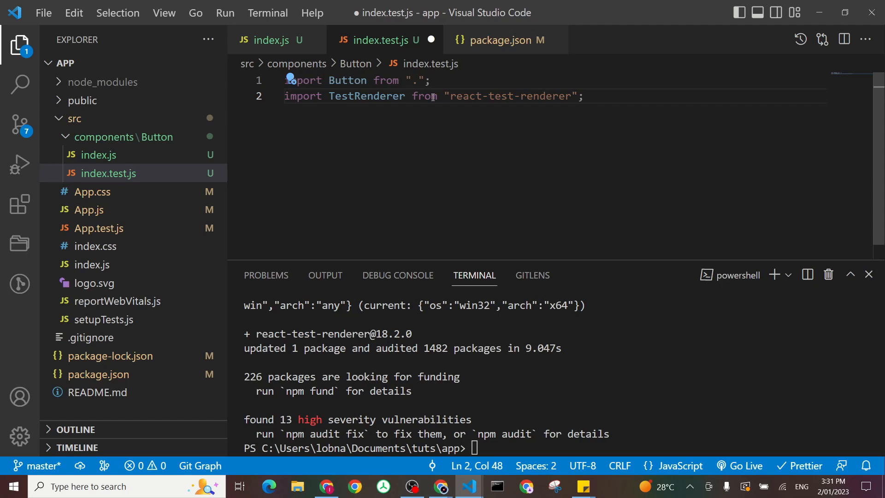
key("Enter")
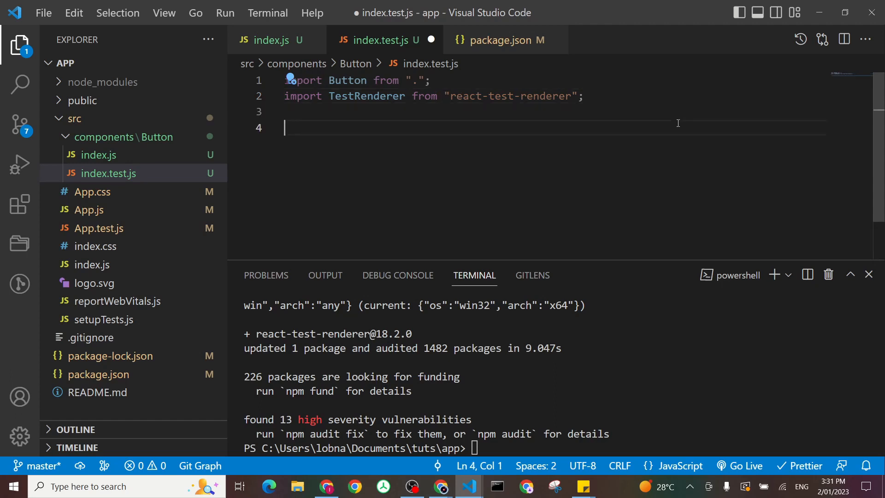
type("it('")
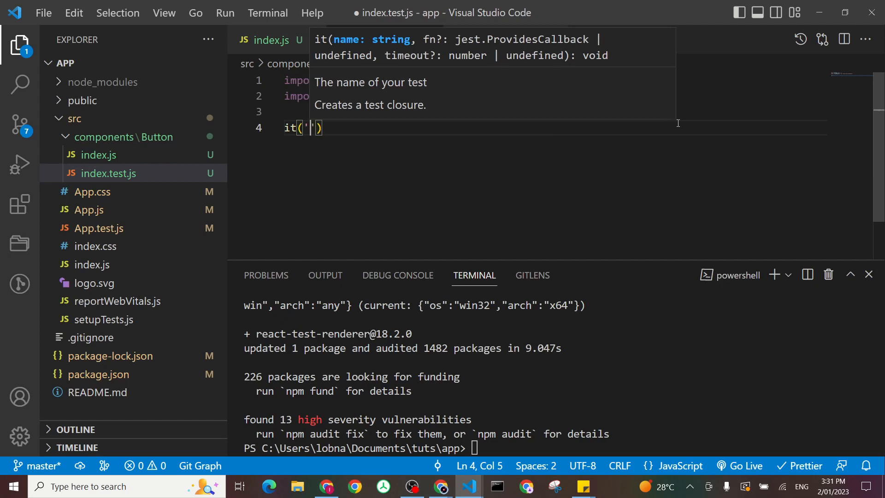
type("n")
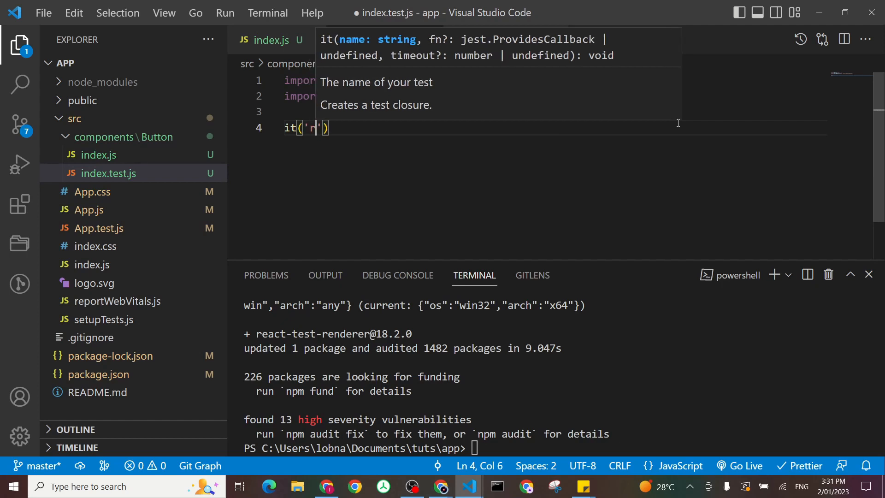
type("renders")
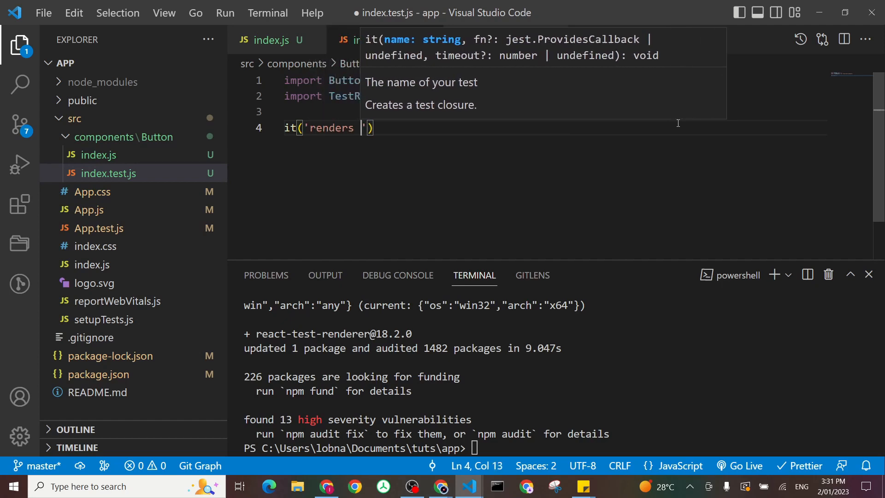
type("my button text when ico")
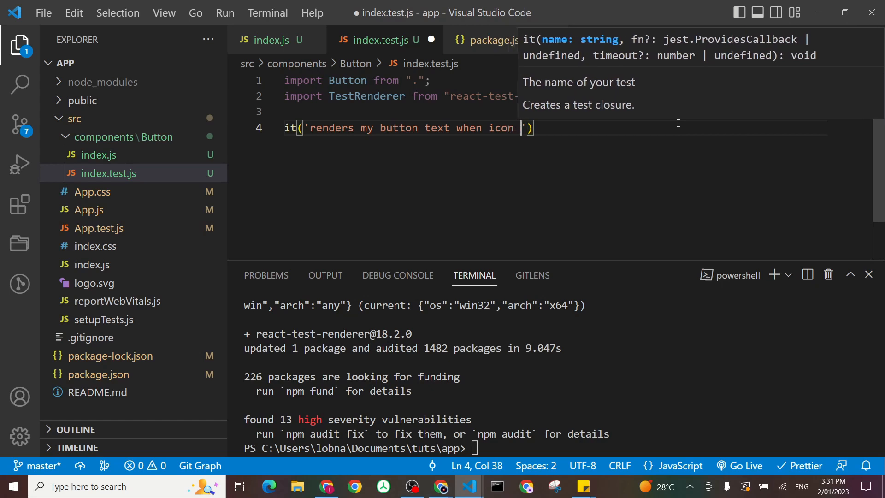
type("not passed")
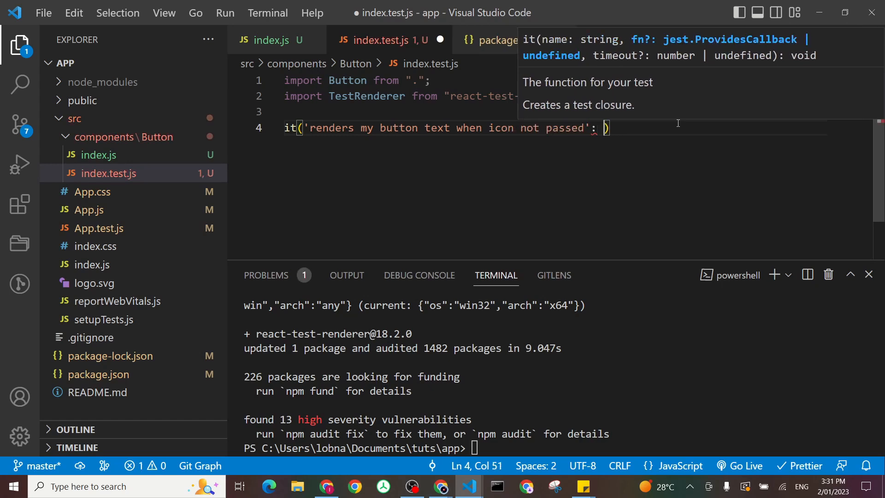
type(", ()")
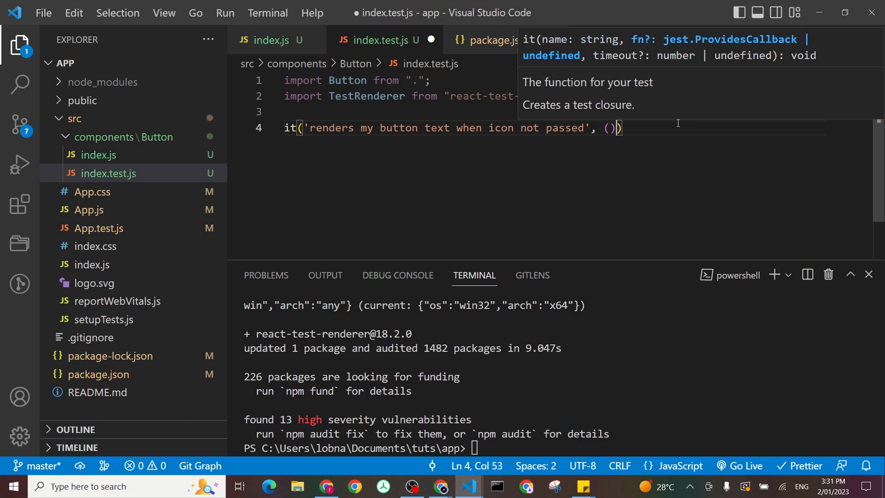
type("=> {")
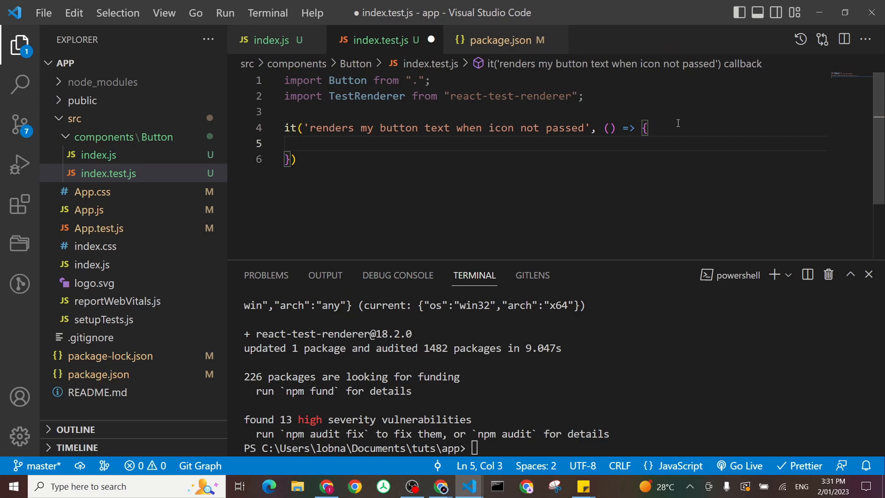
Step: Begin const componentSnap = TestRenderer.create( inside the test body
type(",c")
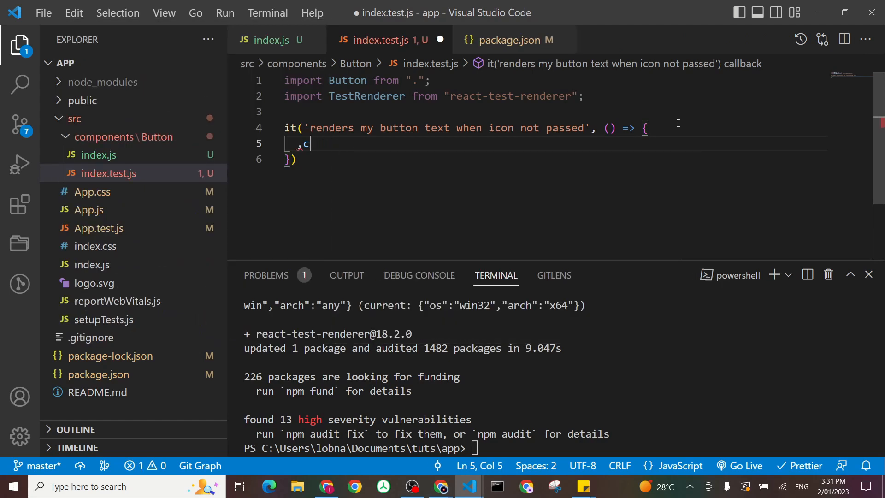
type("const")
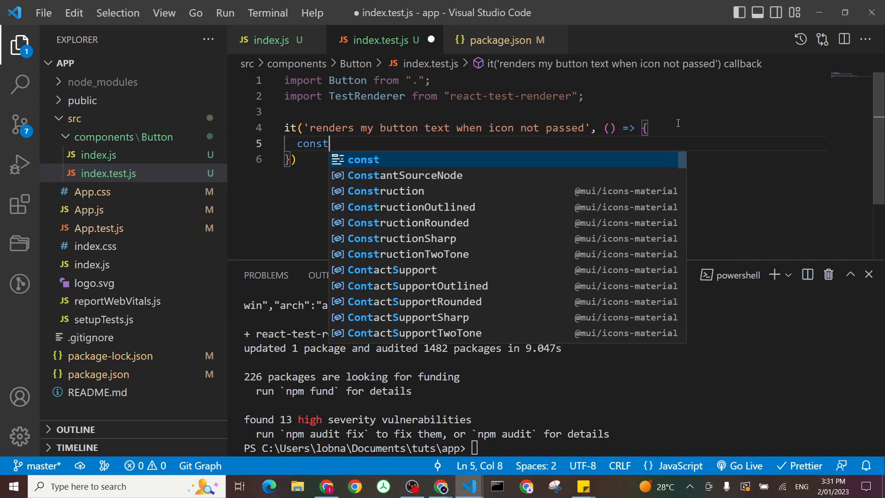
type("componen")
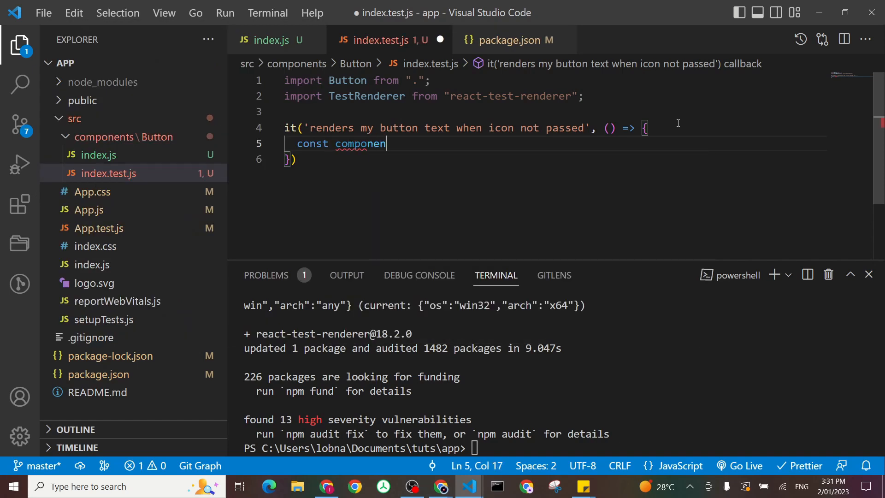
type("tSnap")
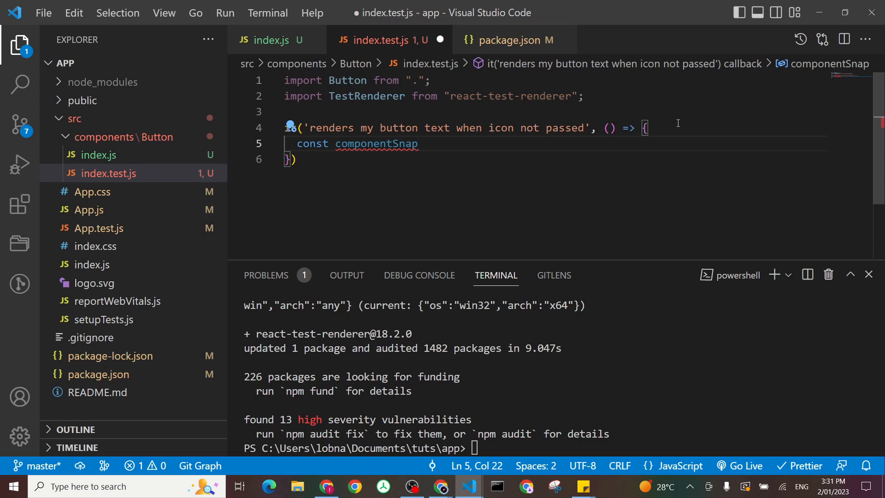
type("= TestRenderer.create")
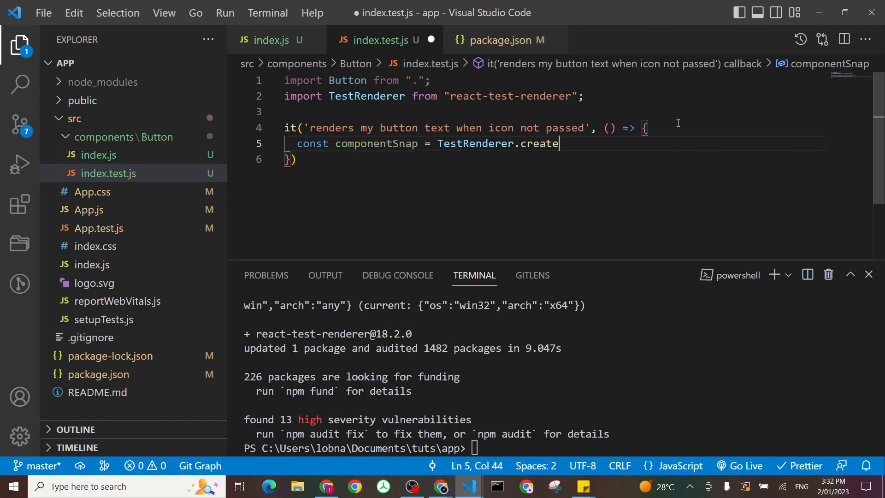
type("()")
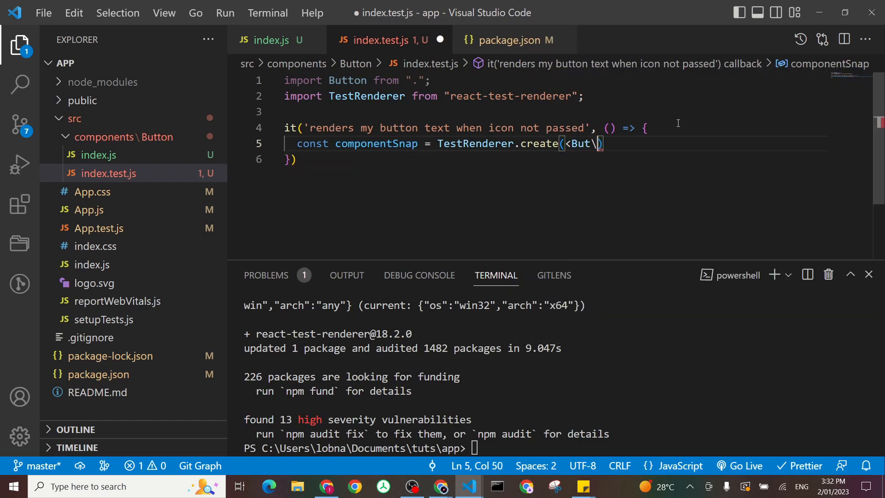
type("ton")
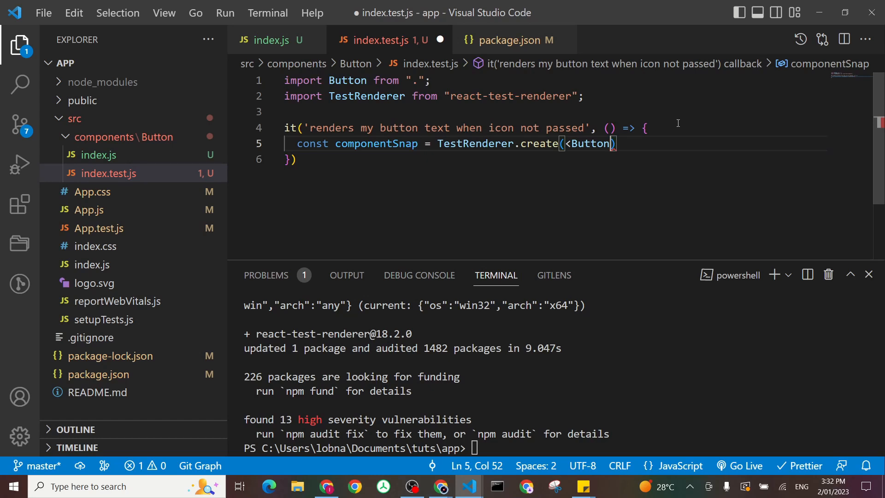
Step: After checking the prop in index.js, finish create(<Button dataTestid='my-button'/>); with a closing semicolon
left_click(268, 40)
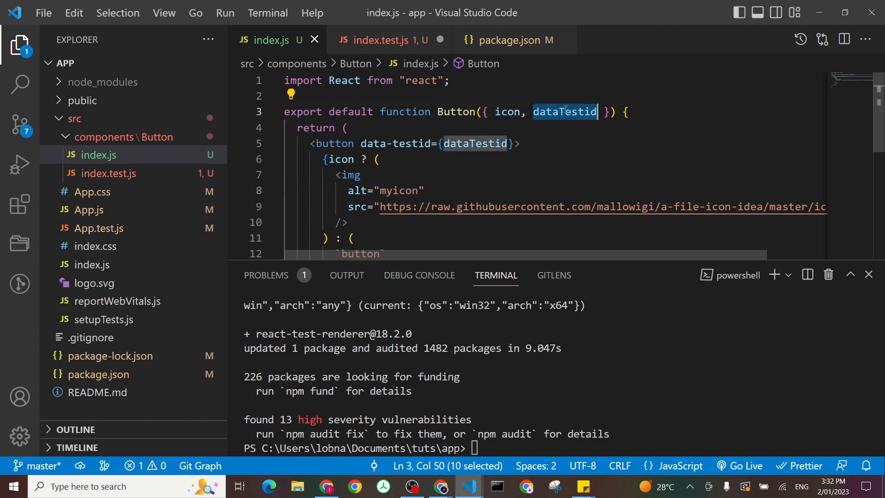
mouse_move(368, 39)
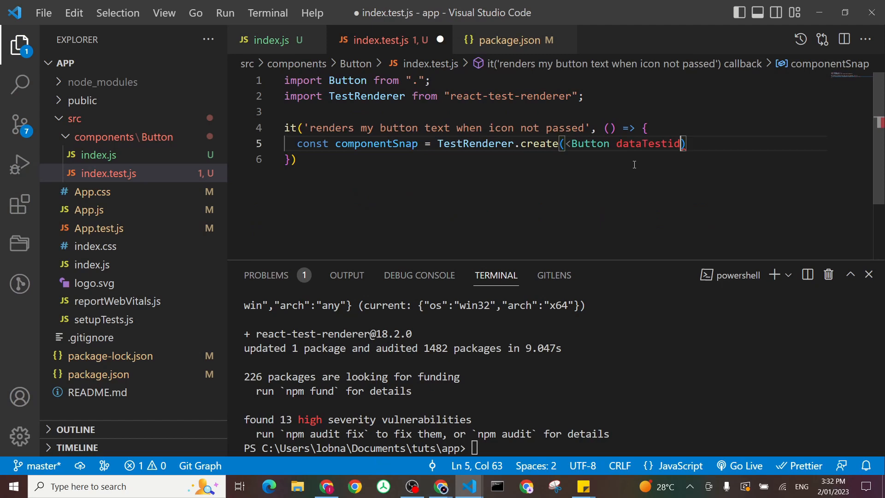
type("='")
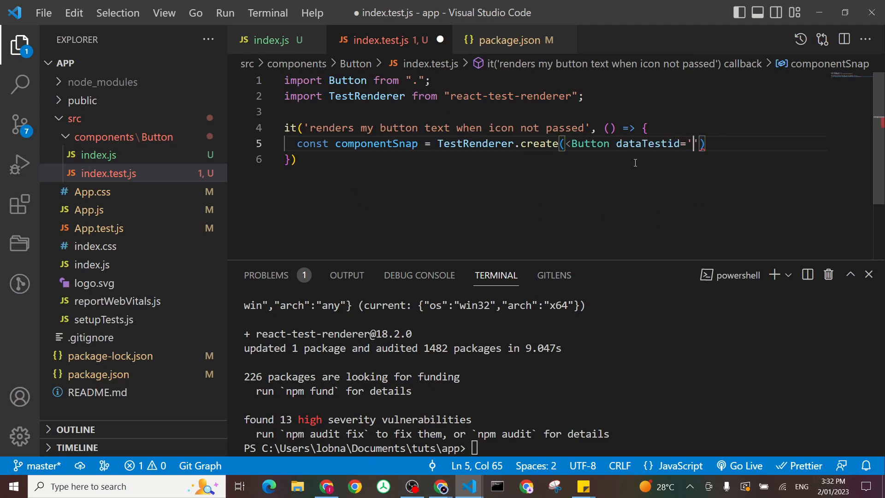
type("my")
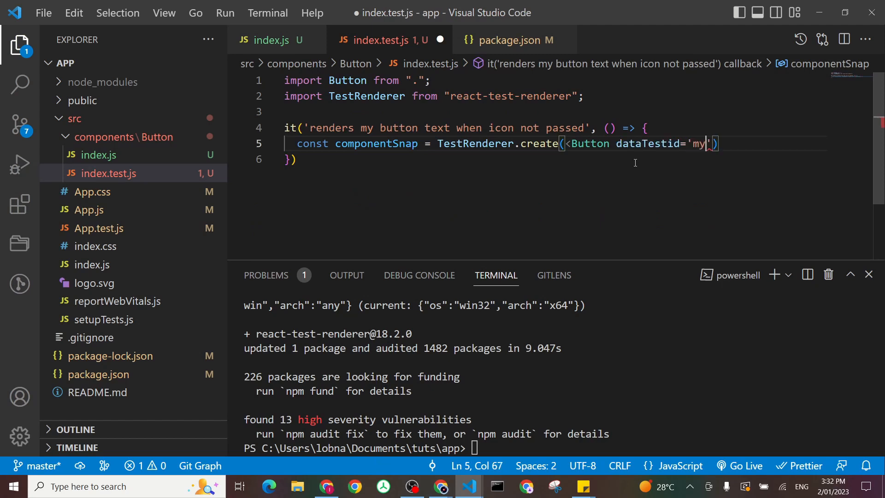
type("-butto")
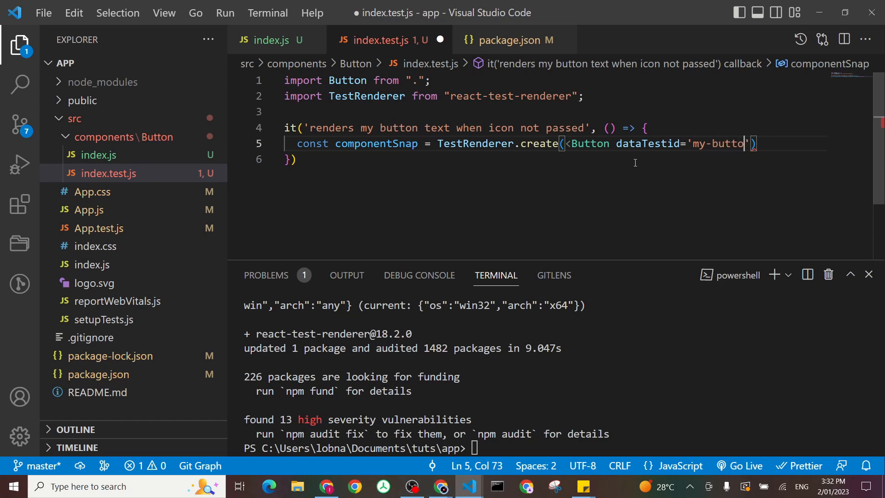
type("n'/>")
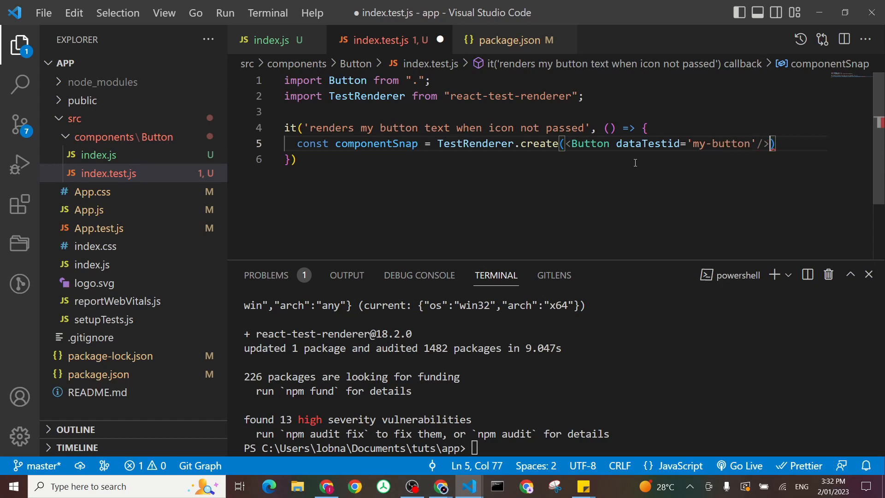
key("ctrl+s")
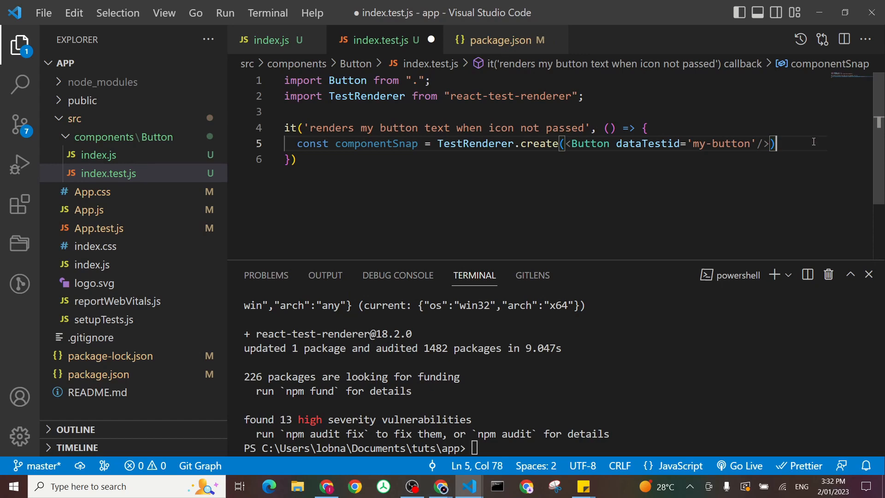
type(";")
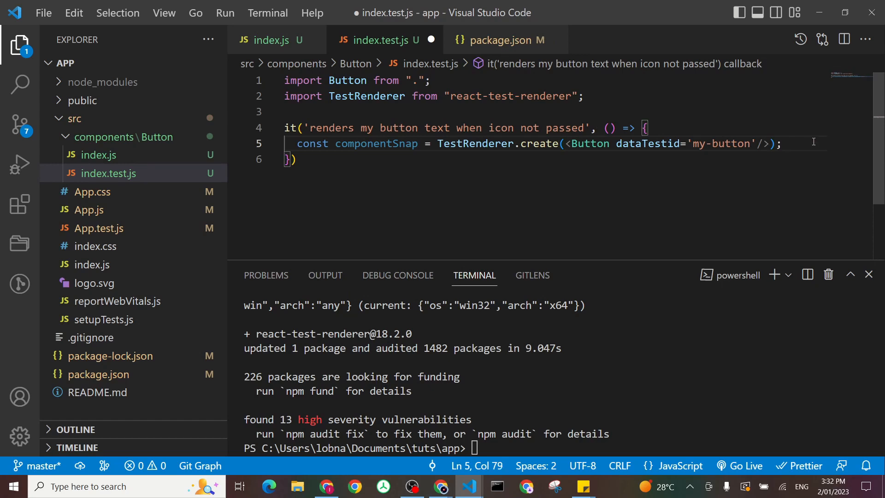
Step: Store componentSnap.root as componentRoot and add console.log(componentSnap.toJSON())
type("cons")
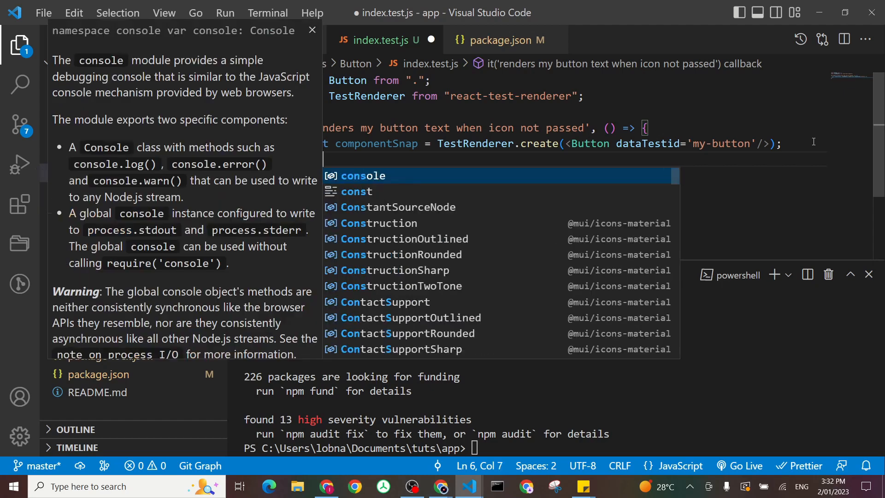
type("const componentR")
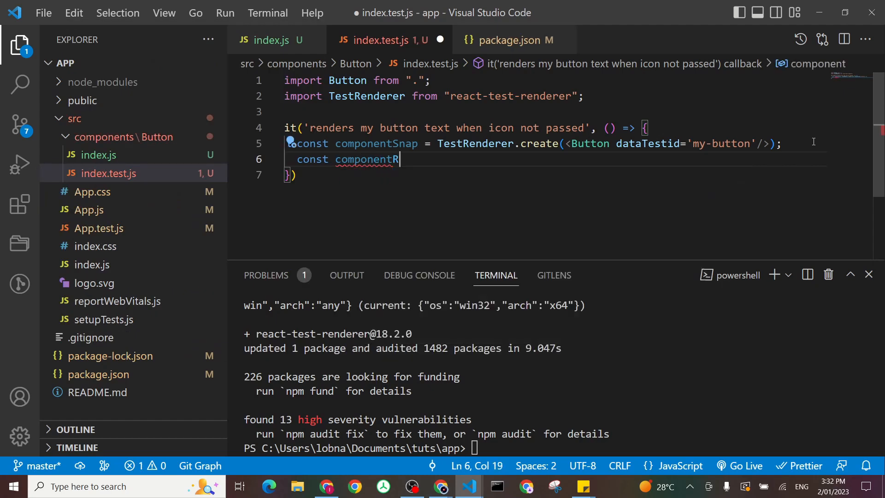
type("oot =")
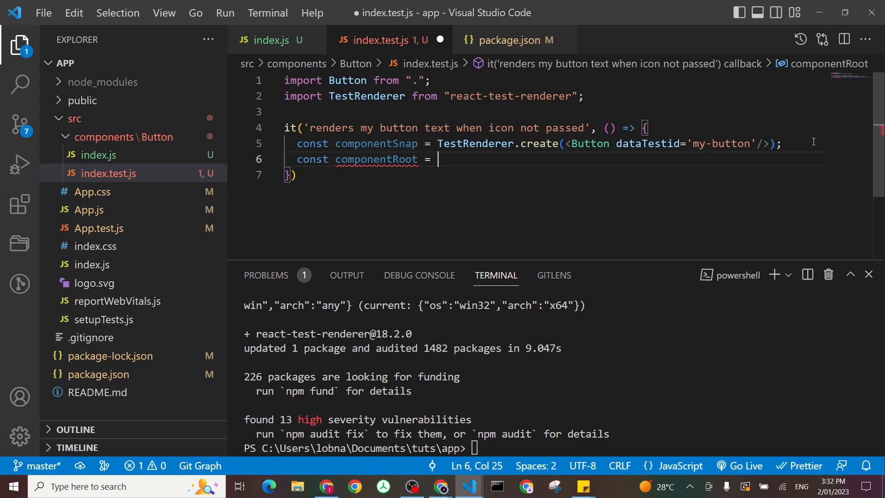
type("componentSnap.root")
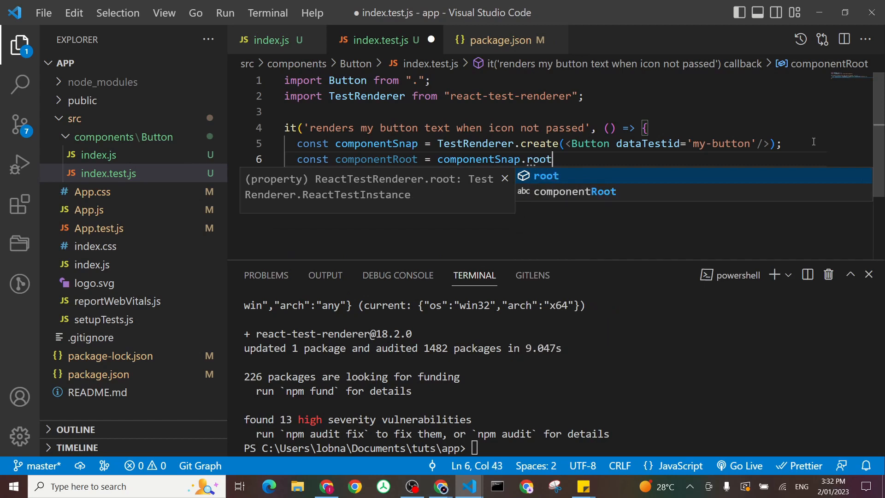
type(";")
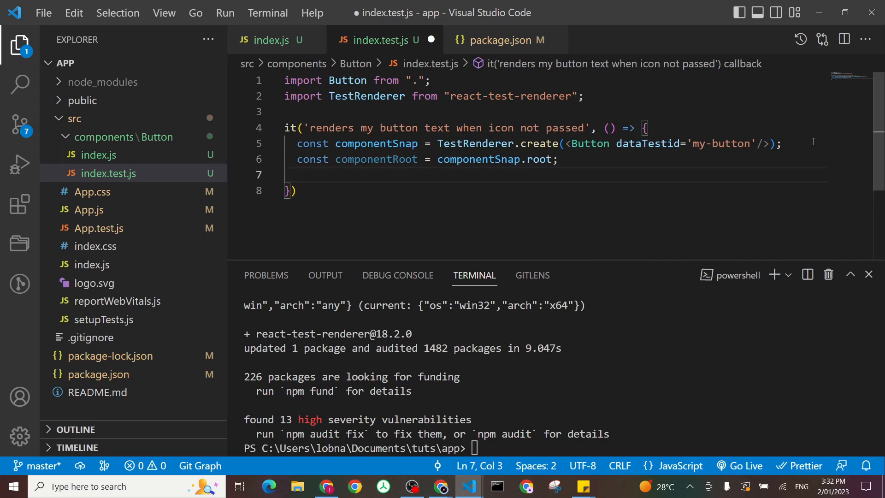
type("console.log(")
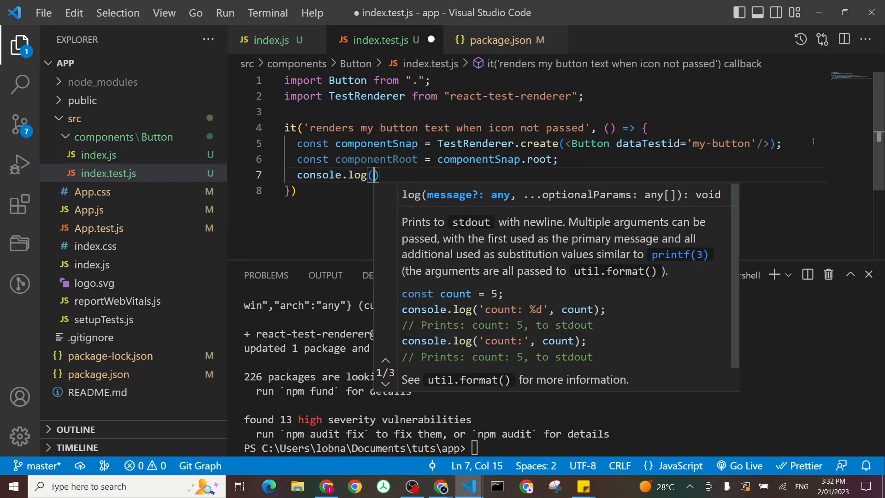
type("componentSnap.toJSON(")
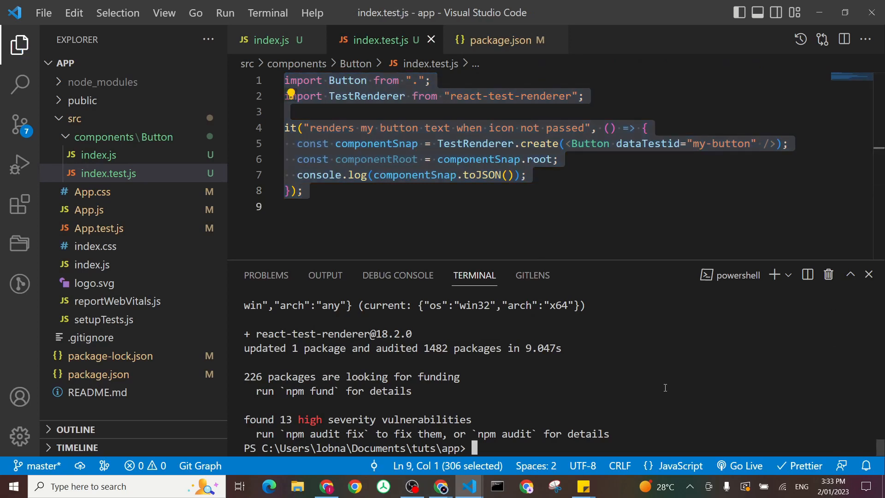
Step: Run npm run test and confirm the logged JSON shows a button with data-testid 'my-button' and 'button' text
type("npm run t")
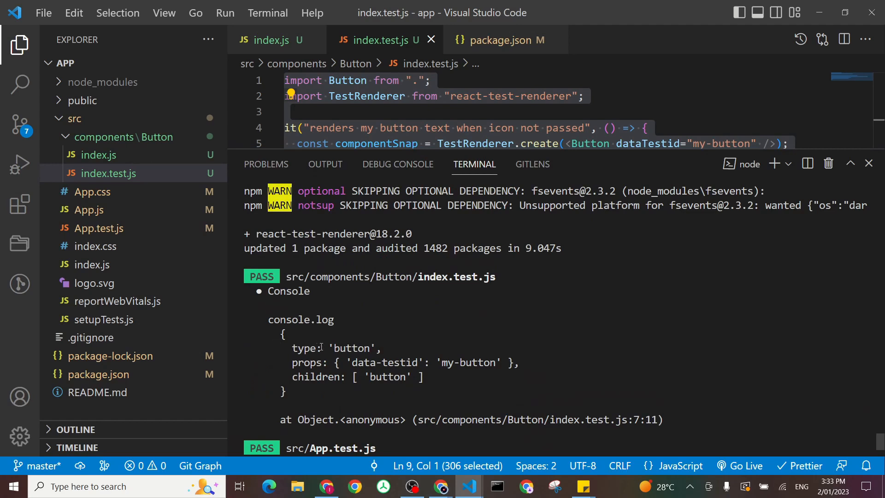
double_click(350, 348)
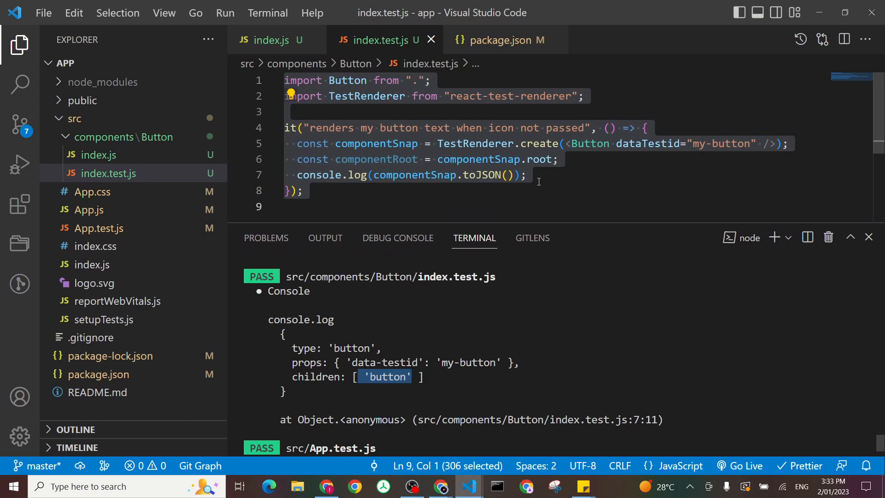
left_click(529, 175)
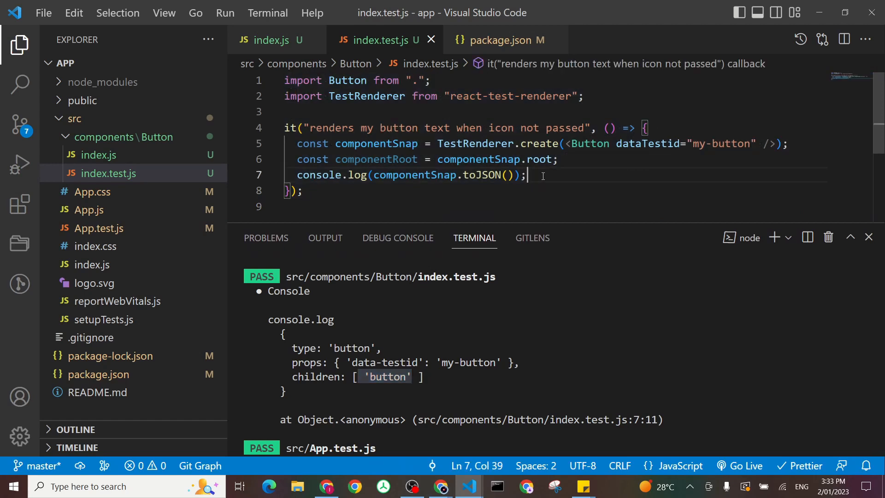
Step: Declare const buttons = componentRoot.findByProps({"data-testid": "my-button"}), confirming the prop name in index.js
key("Enter")
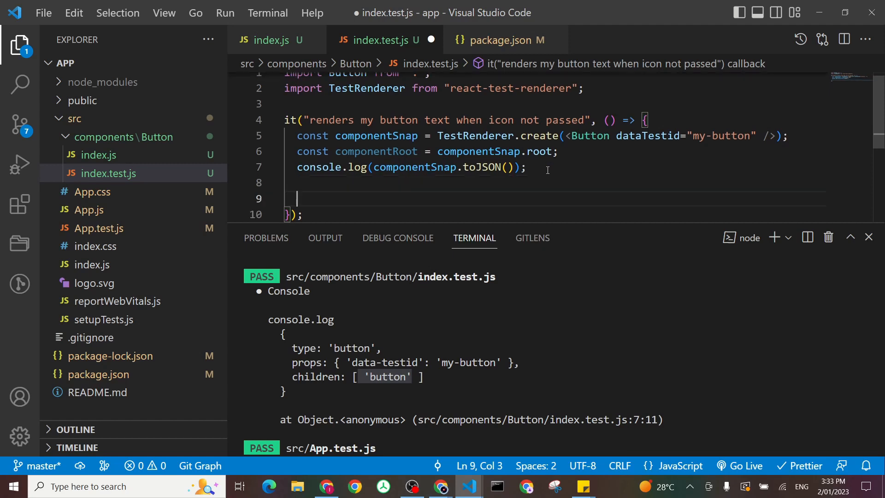
type("const")
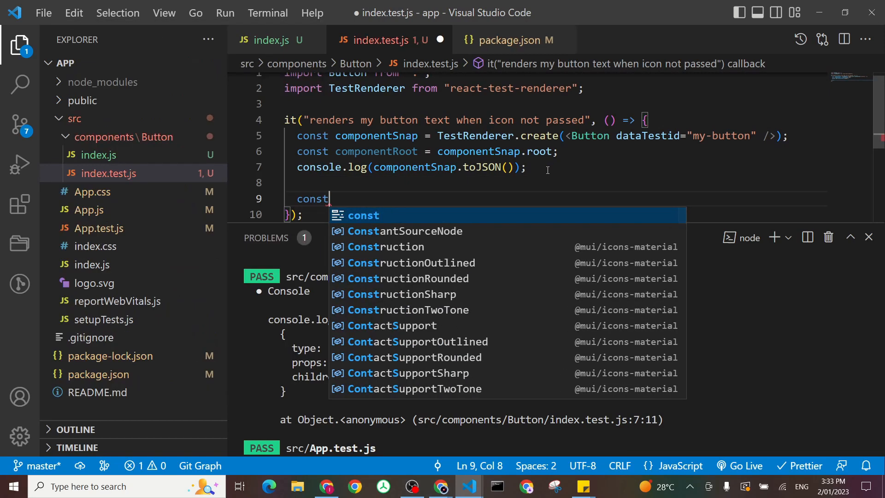
type("buttons")
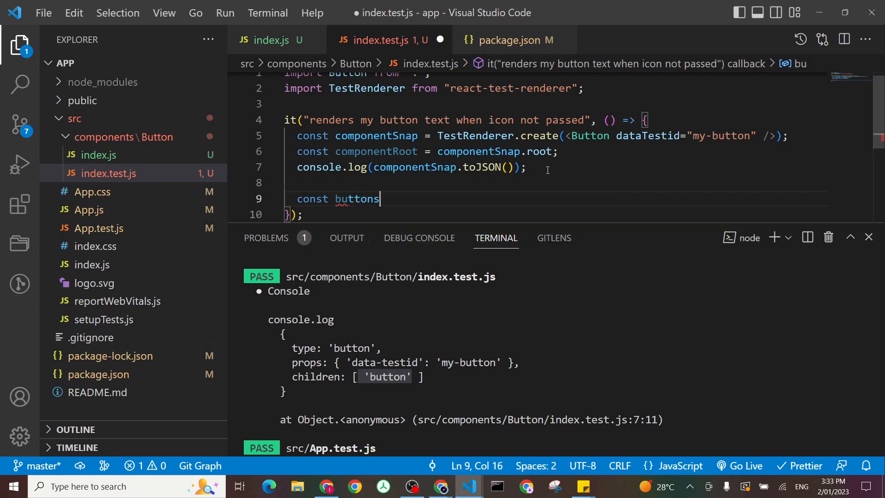
type("= componentRoot.")
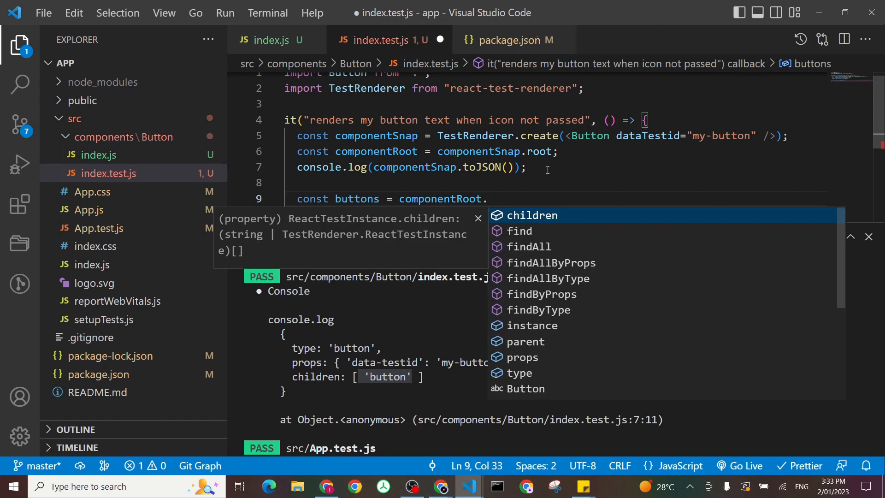
type("findB")
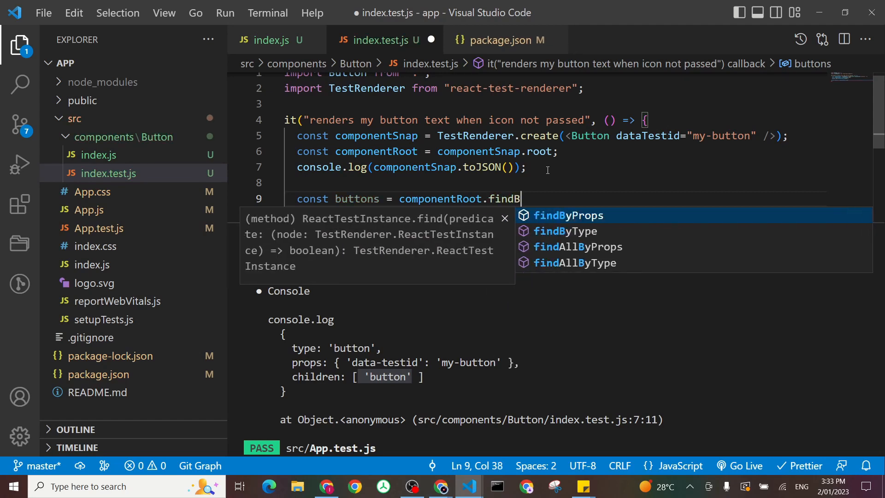
type("yProps")
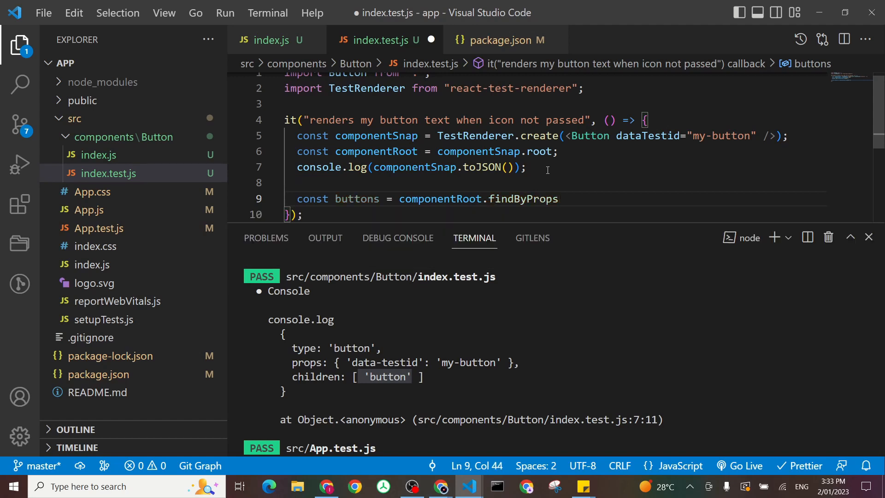
type("()")
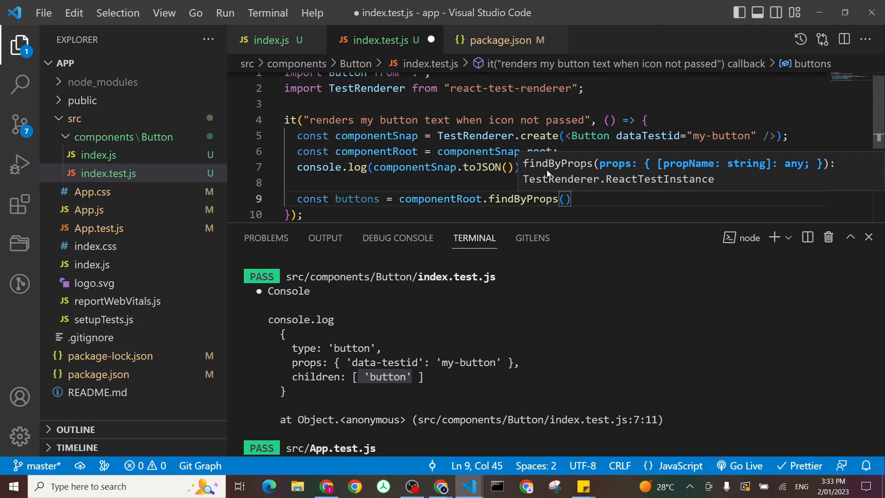
type("{}")
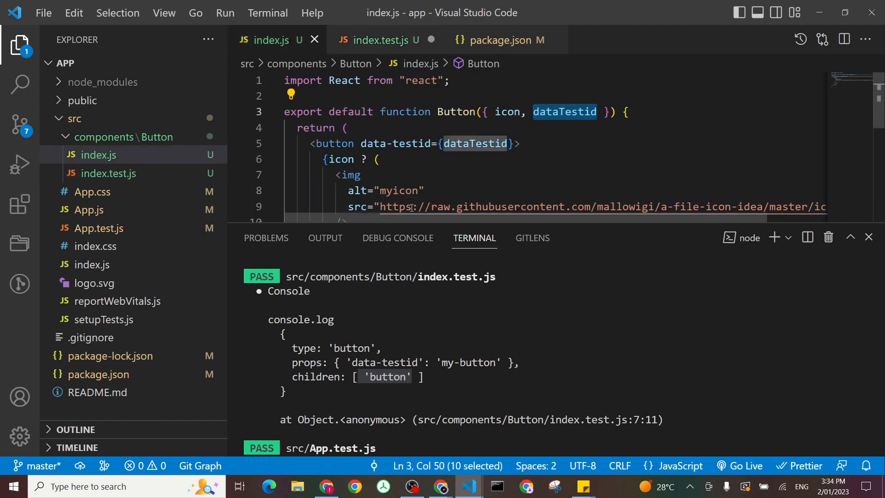
double_click(396, 144)
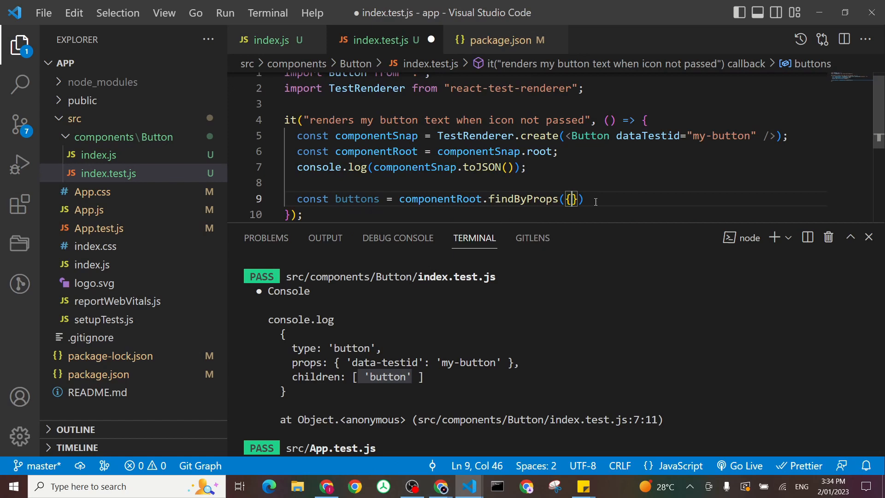
type("\"data-testid\"")
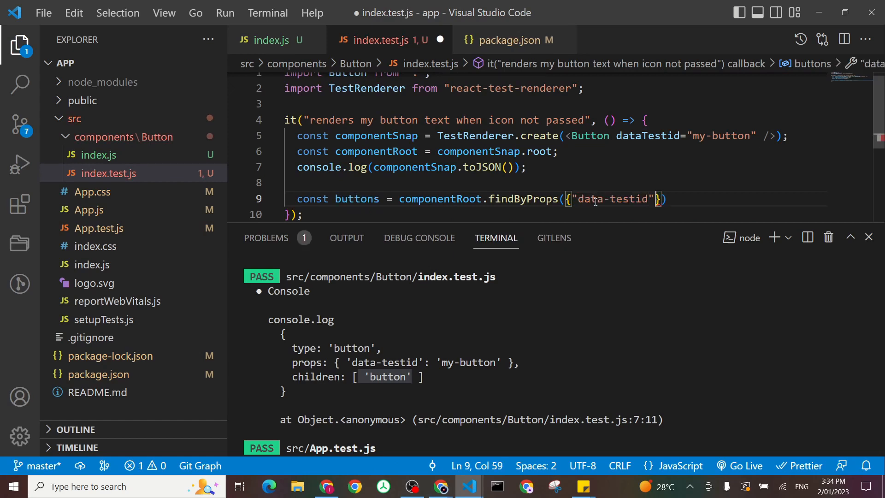
type(": \"\"")
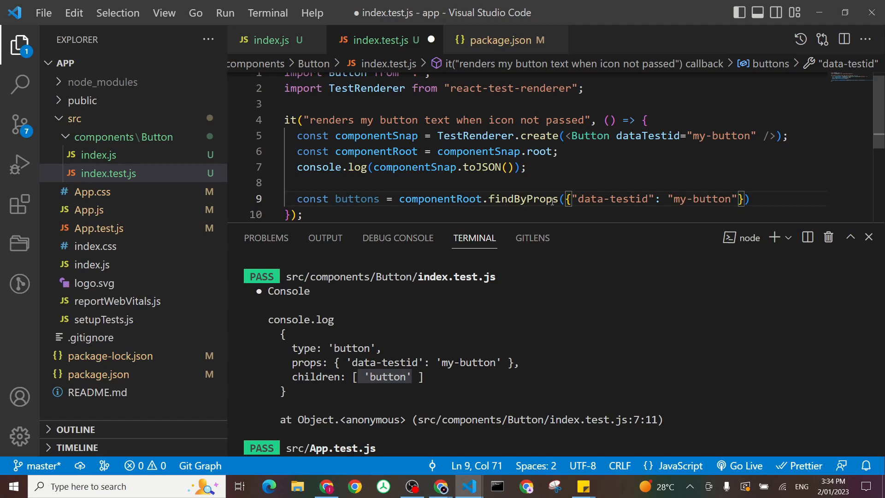
Step: Append .children to the buttons lookup after checking children in the logged output
double_click(315, 376)
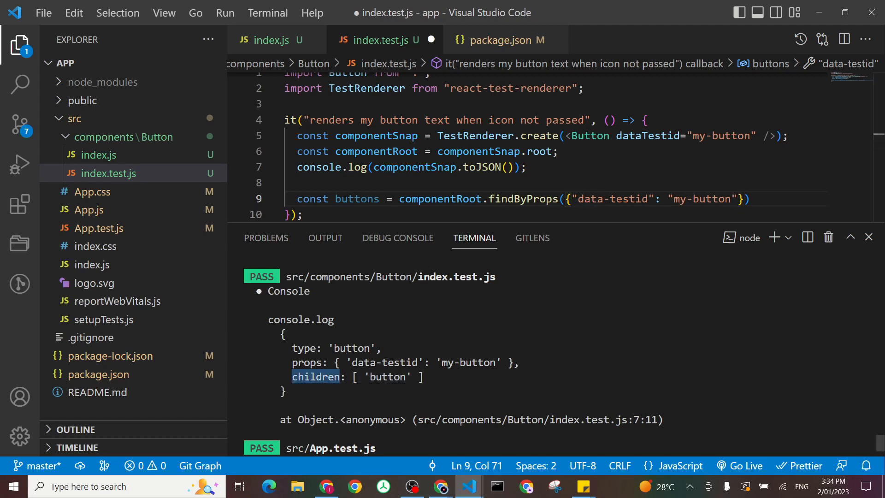
left_click(750, 199)
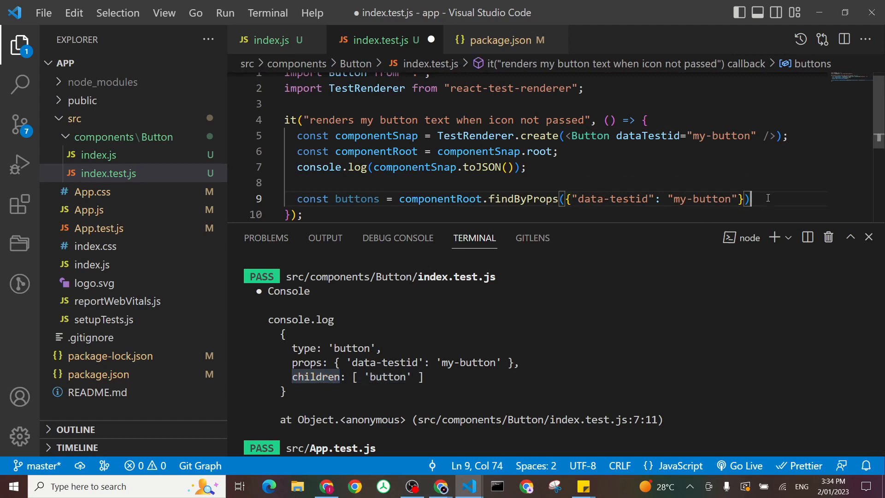
type(".children;")
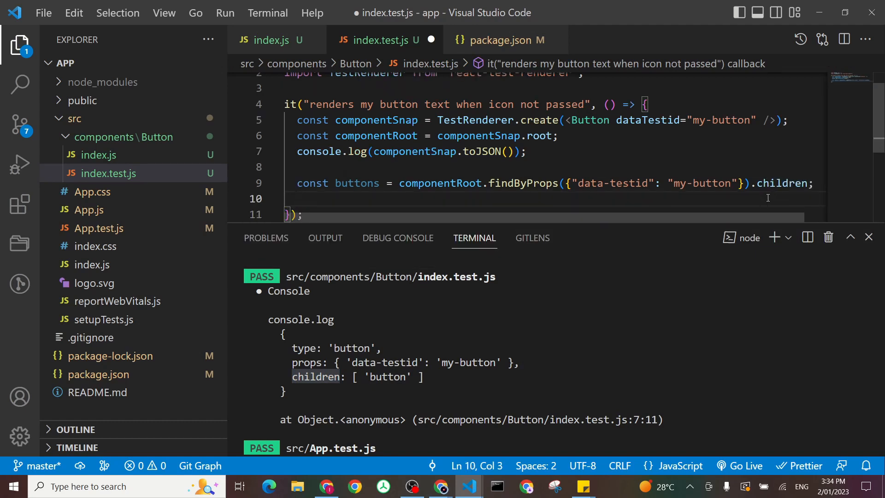
Step: Start expect(buttons[0]).toBe() and check the default 'button' text in index.js
type("expect")
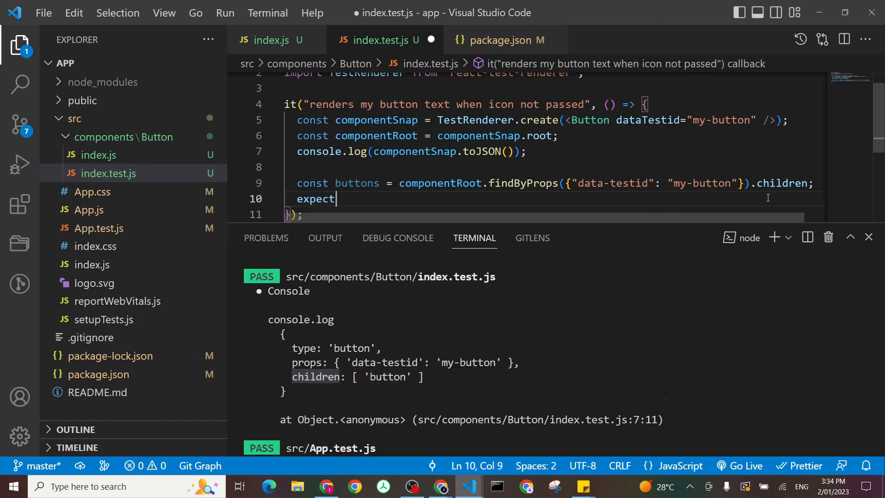
type("(")
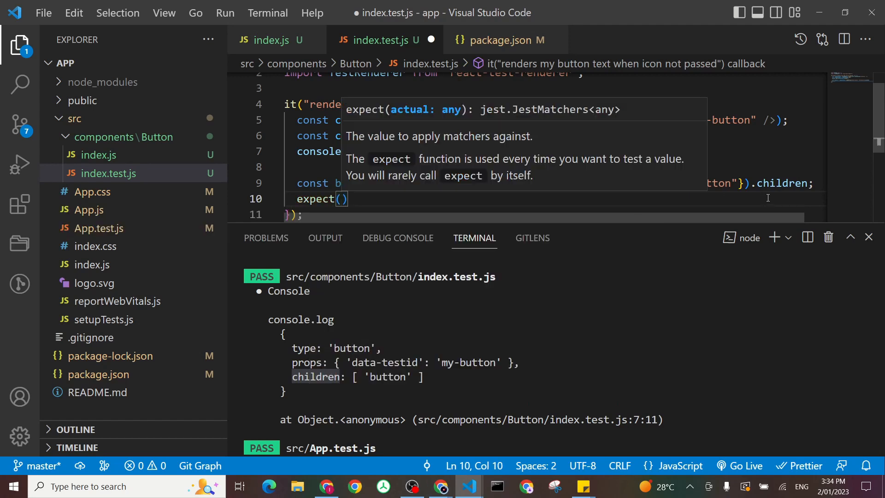
type("buttons")
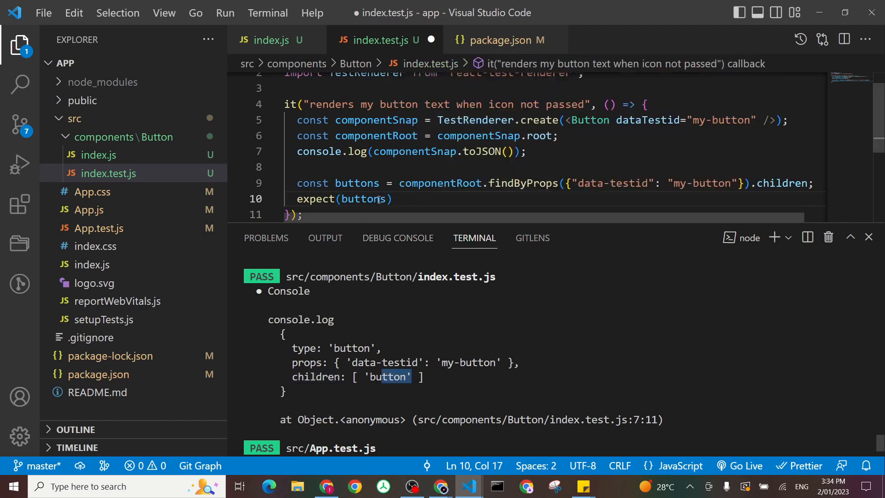
type("[0]")
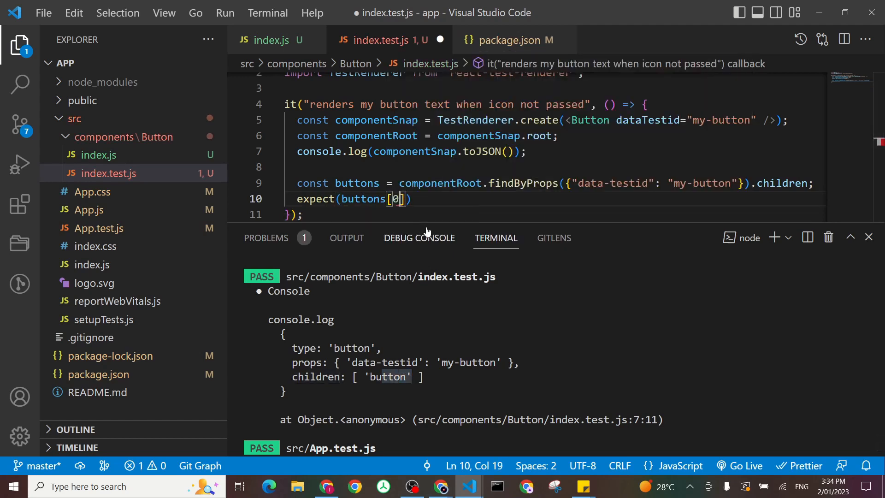
type(")")
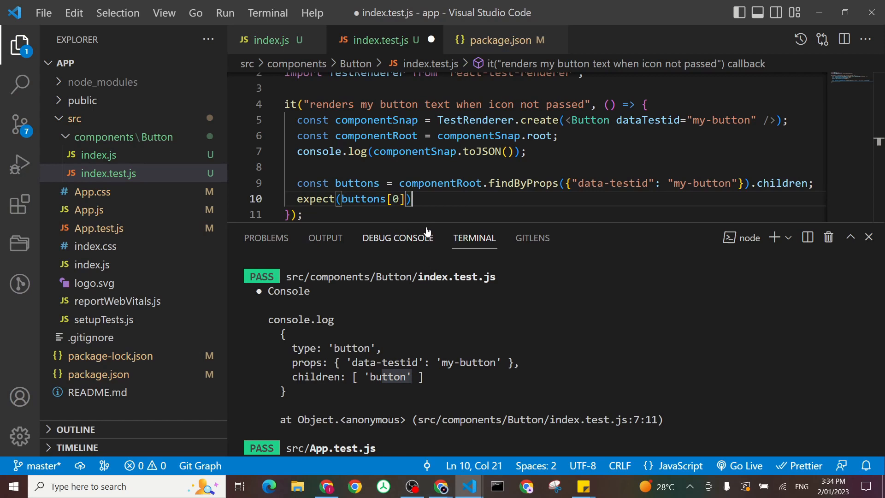
type(".toBe(")
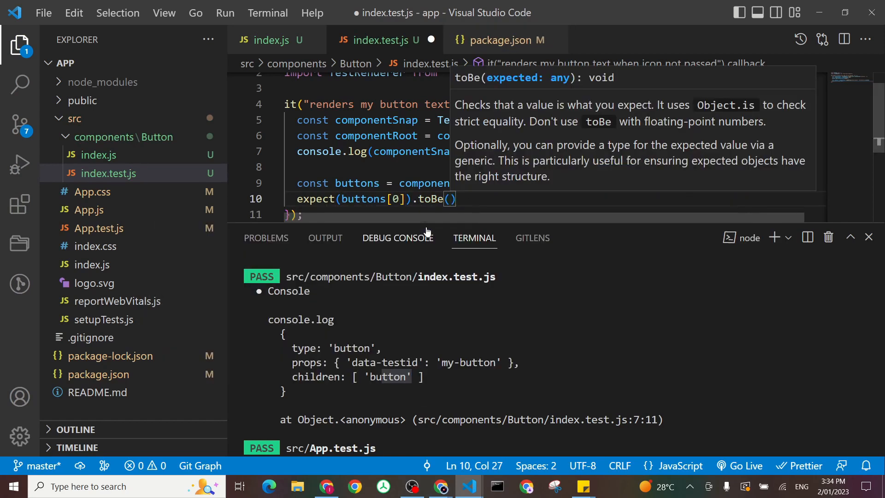
left_click(270, 39)
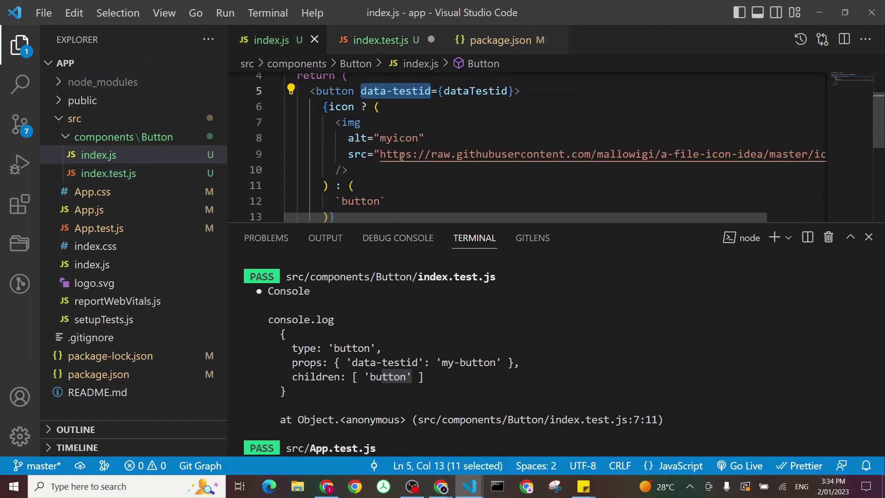
double_click(361, 201)
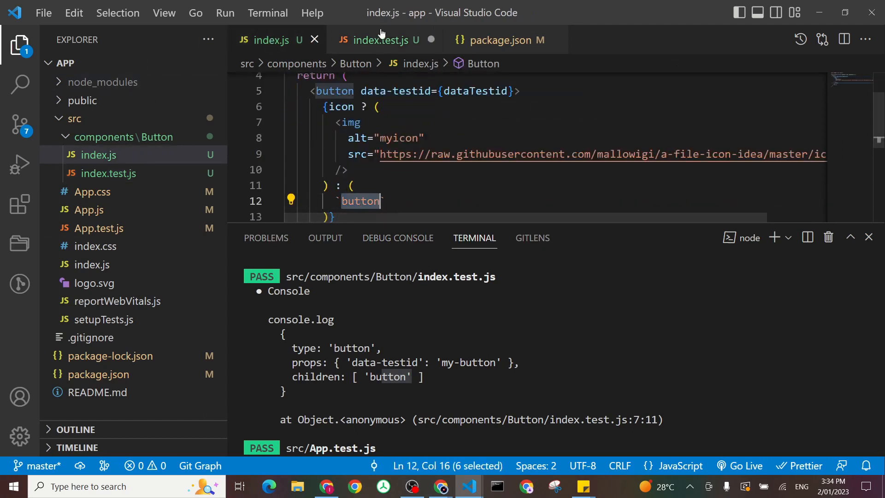
left_click(380, 40)
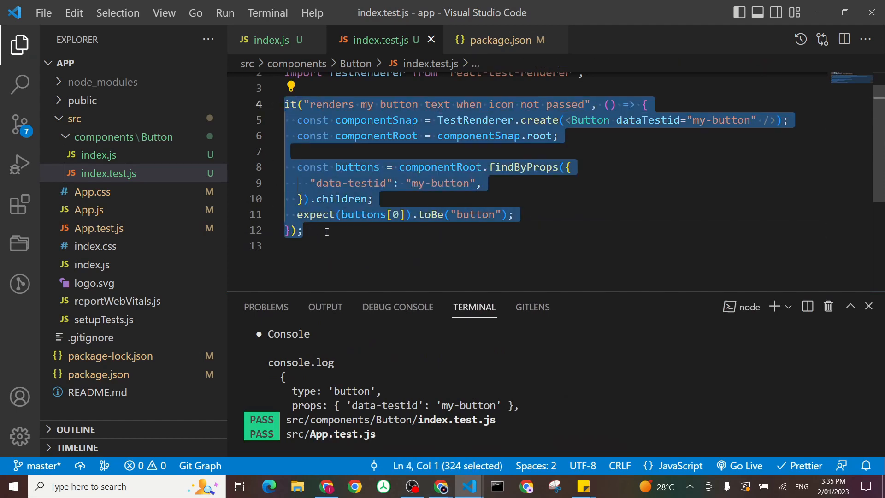
Step: Paste a copy of the test and retitle it 'renders my icon img when icon is true'
key("ctrl+v")
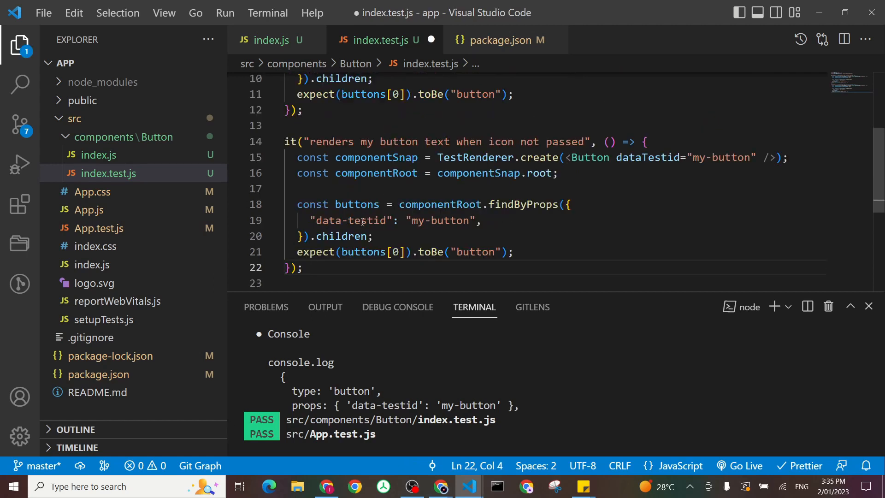
double_click(399, 142)
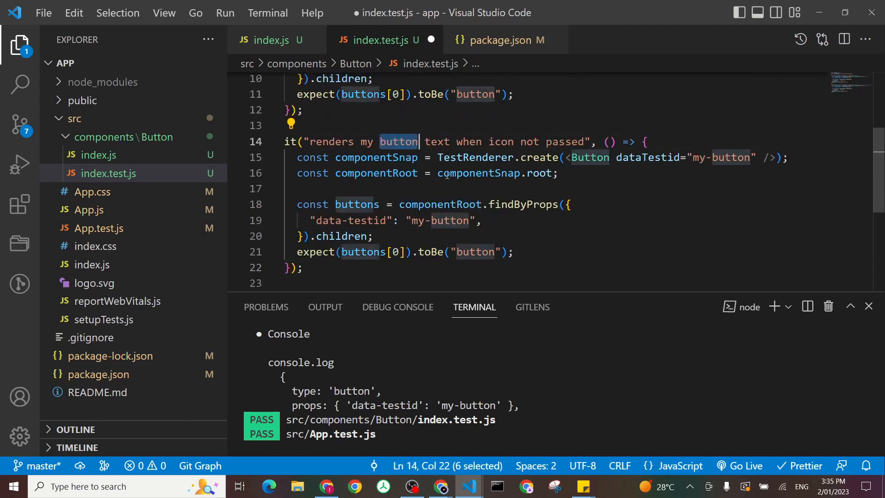
type("icon im")
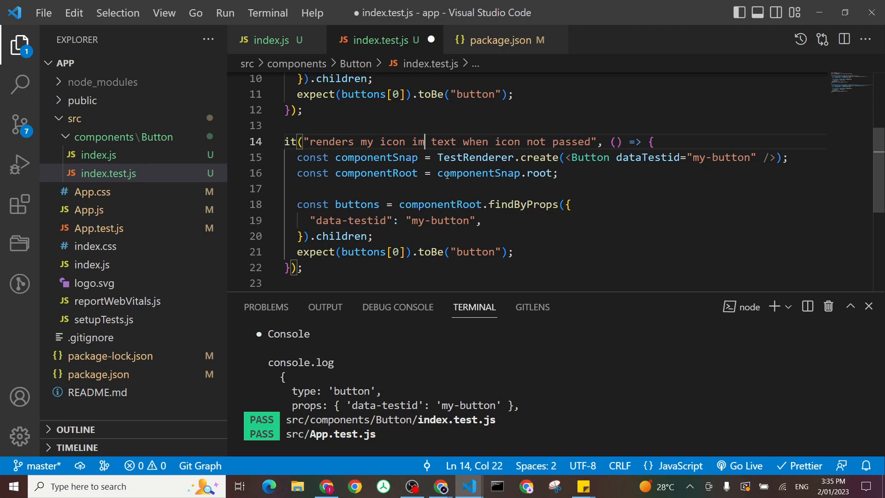
double_click(452, 142)
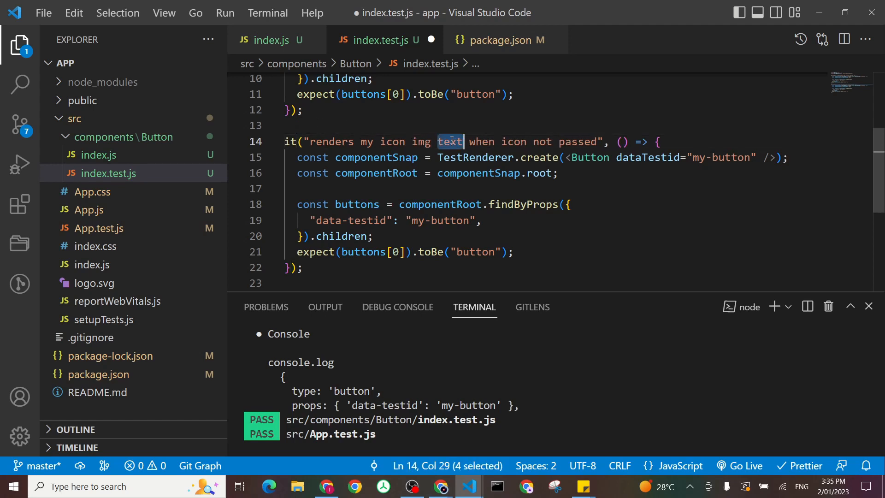
double_click(516, 142)
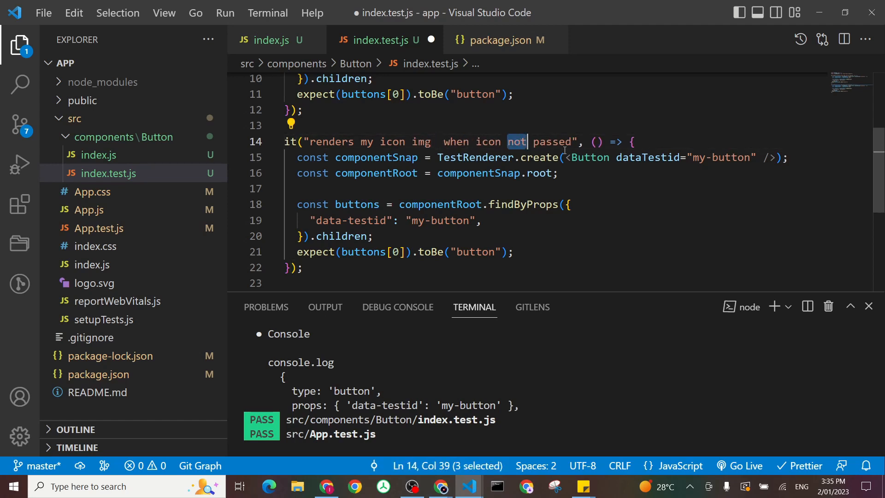
type("is")
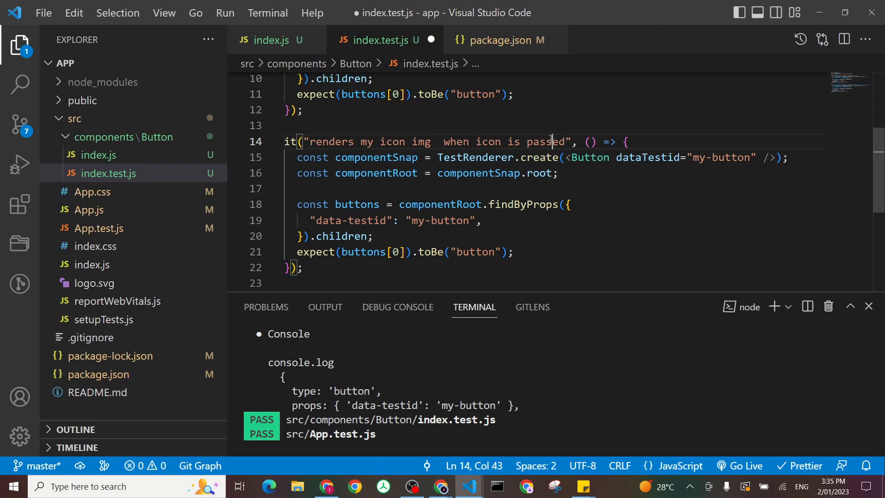
type("true")
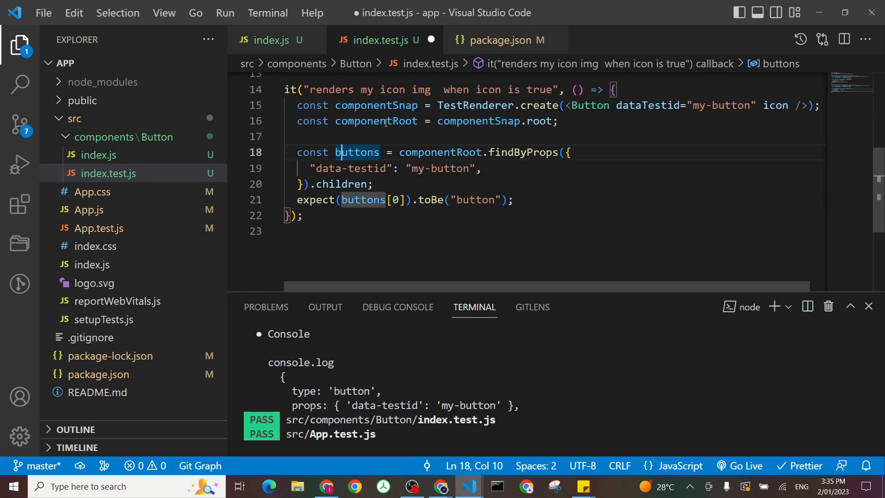
Step: Begin a console.log line after componentRoot in the icon test
double_click(376, 105)
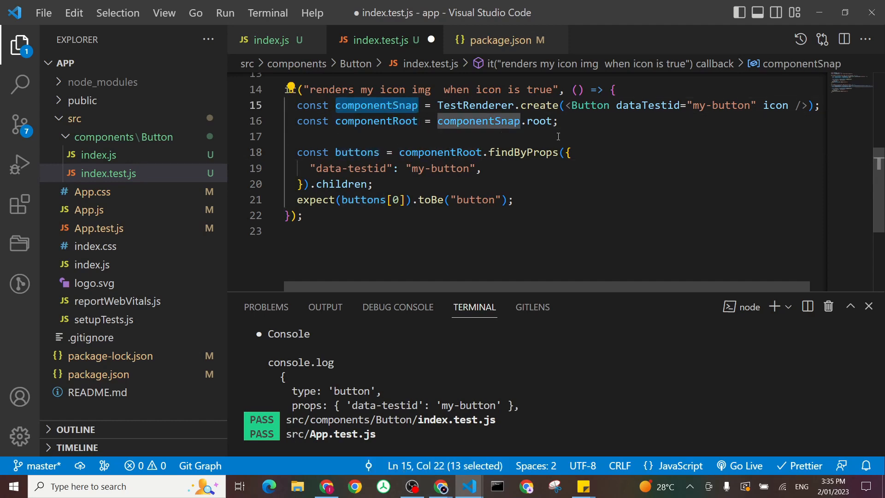
type("console.log(")
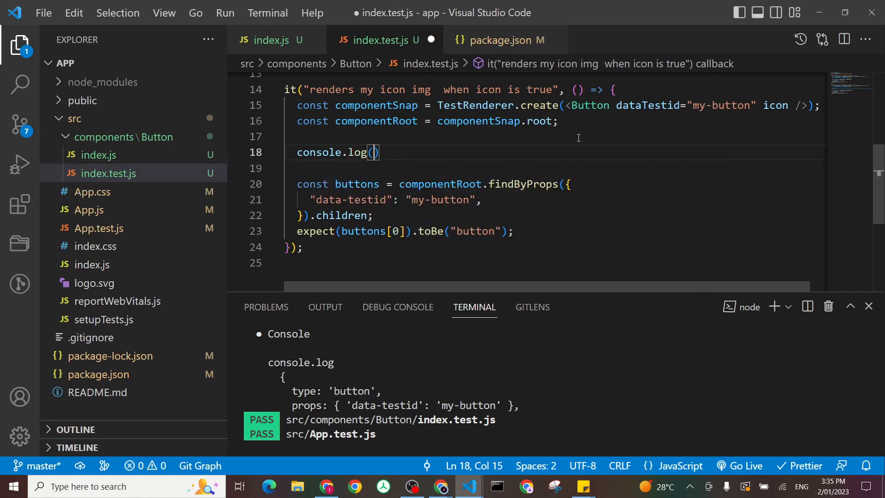
Step: Log componentSnap.toJSON() in the icon test and confirm its child is the img element from index.js
type("componentSnap.toJSON(")
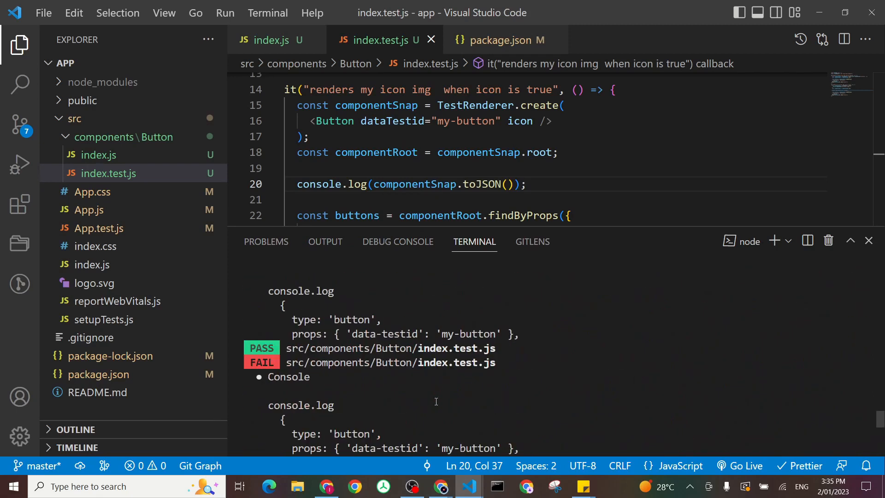
scroll("down", 3)
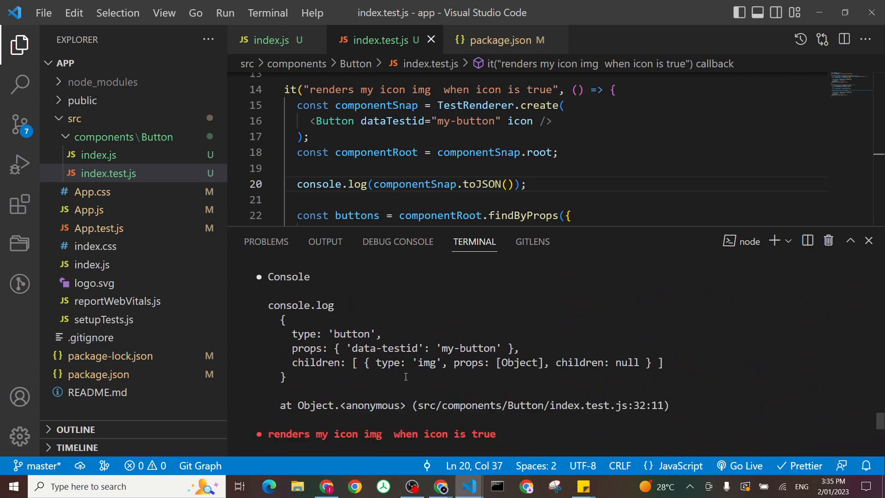
double_click(316, 362)
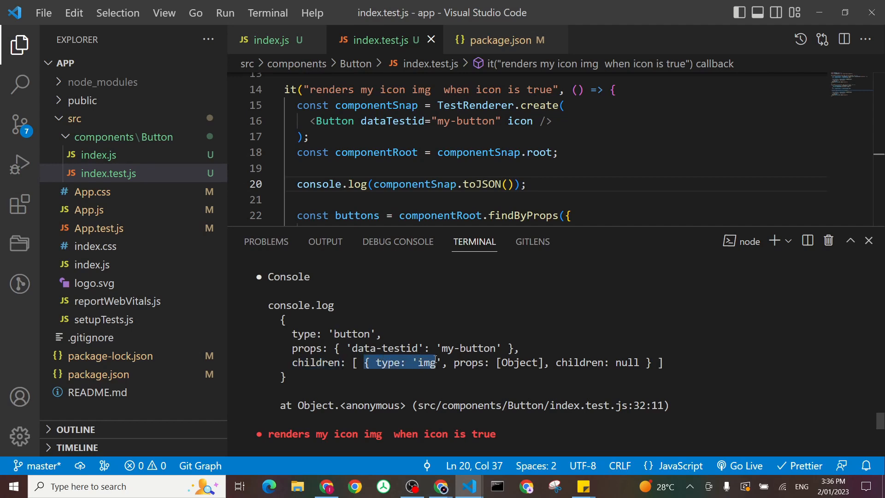
mouse_move(265, 40)
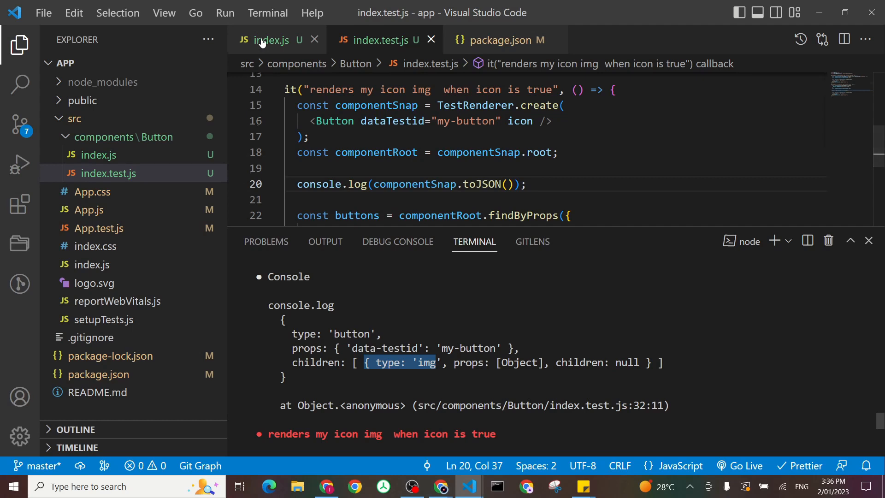
left_click(266, 39)
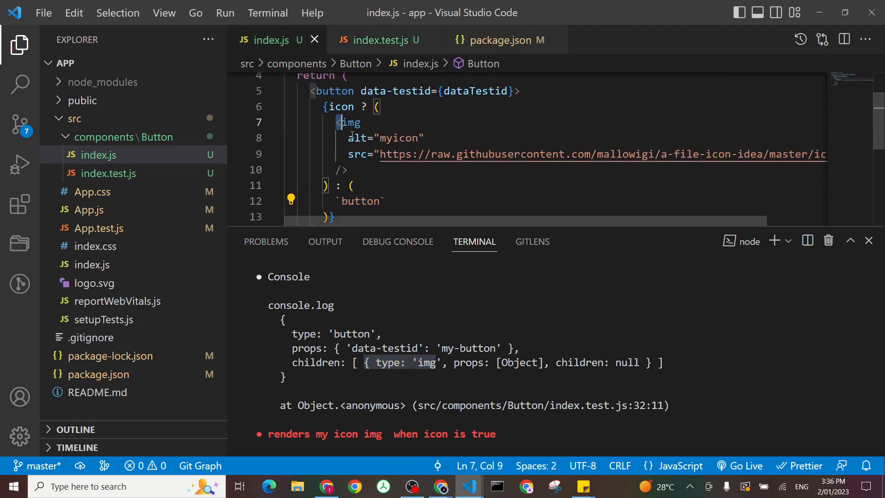
left_click_drag(337, 122, 349, 169)
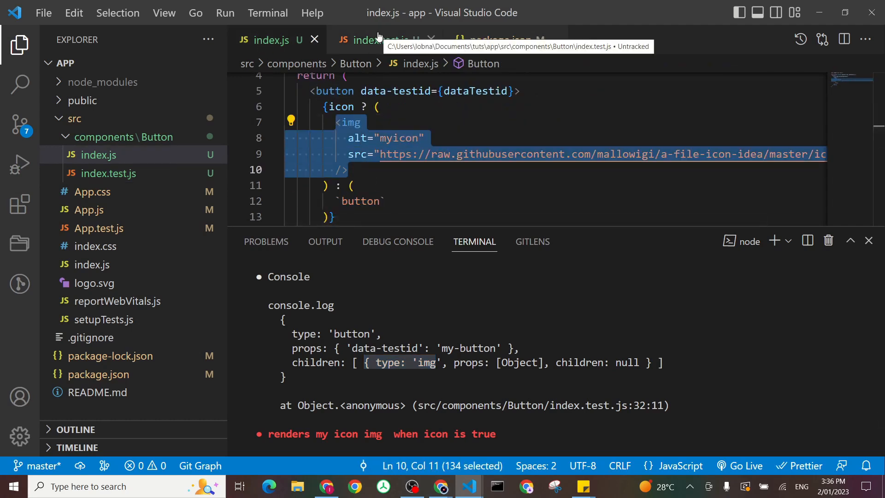
left_click(378, 40)
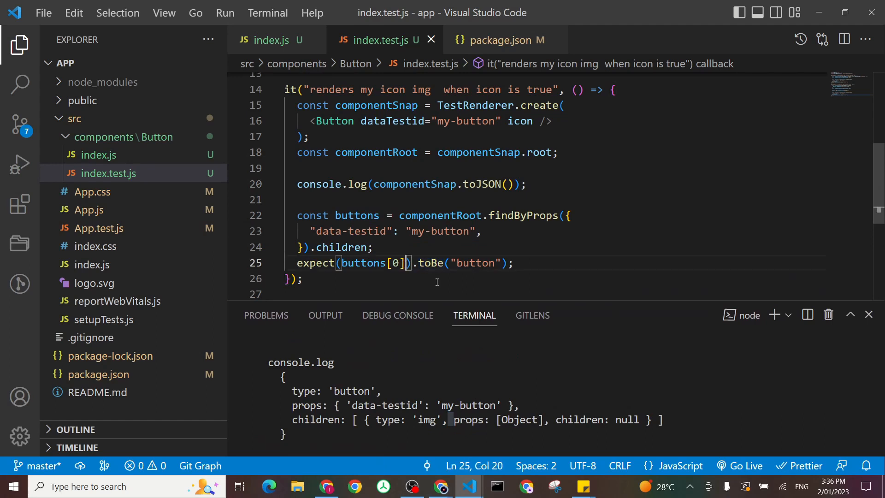
Step: Assert buttons[0].type toBe "img", save, and confirm 3 tests passed in the terminal
type(".type")
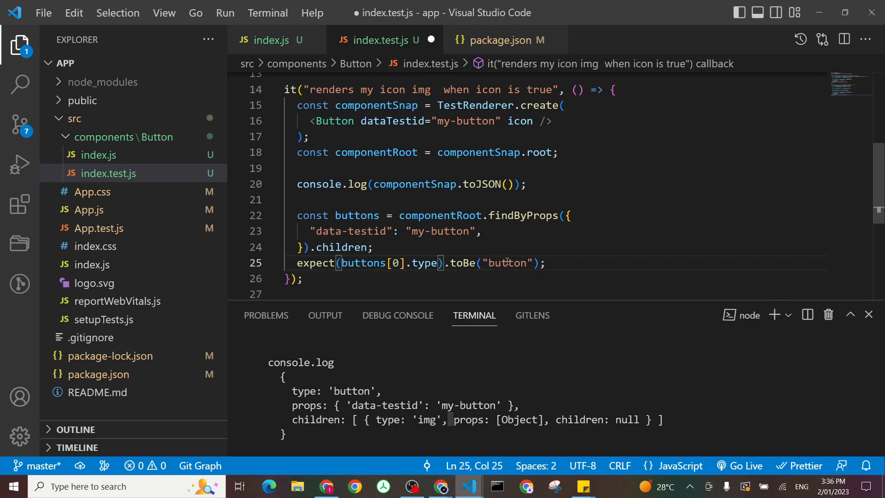
type("img")
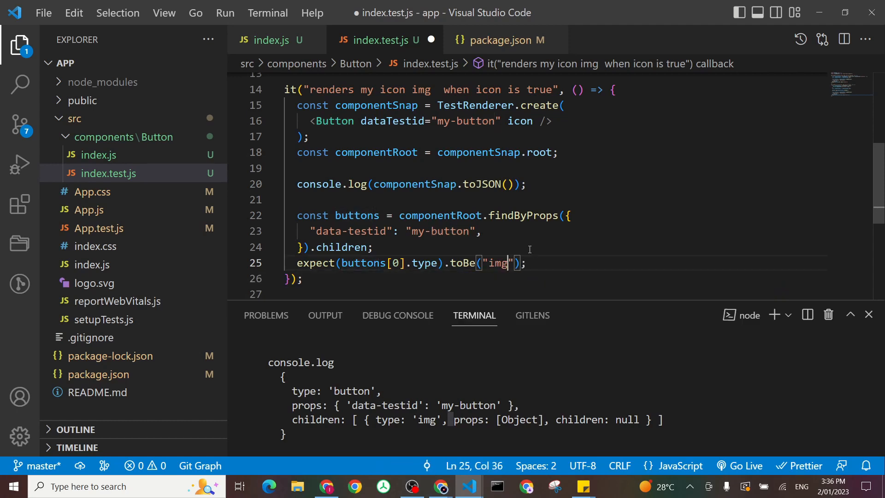
key("ctrl+s")
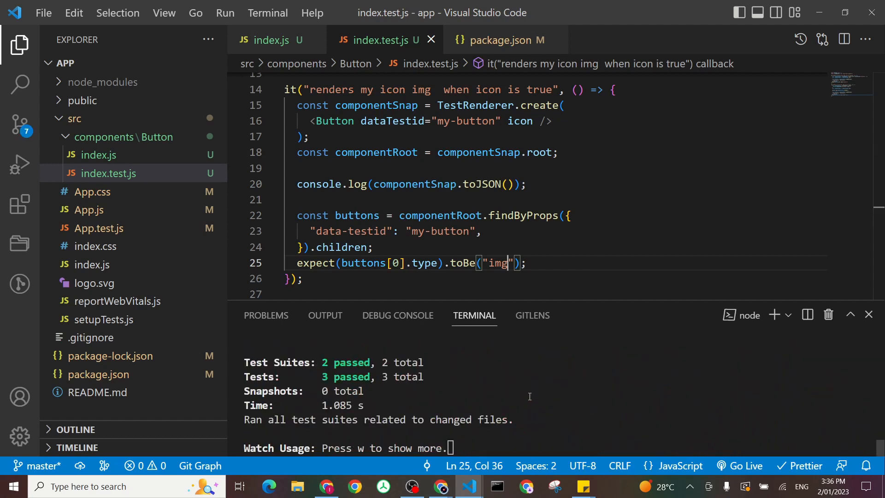
mouse_move(592, 298)
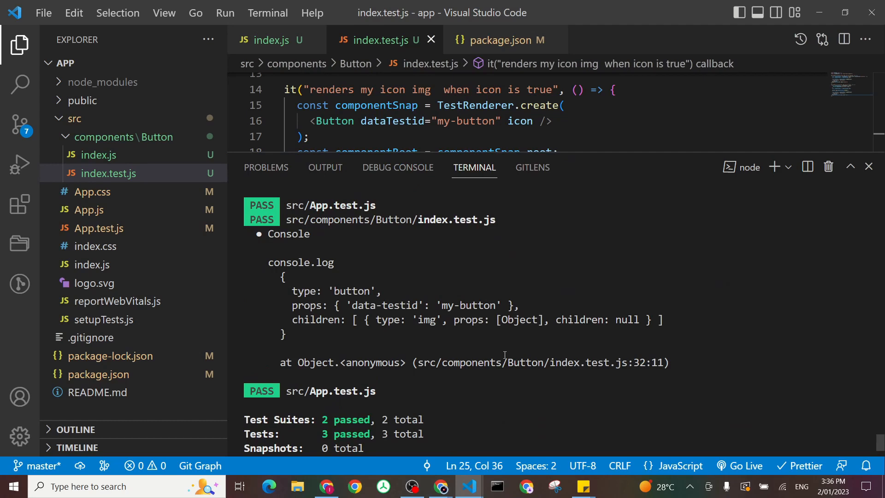
scroll("down", 3)
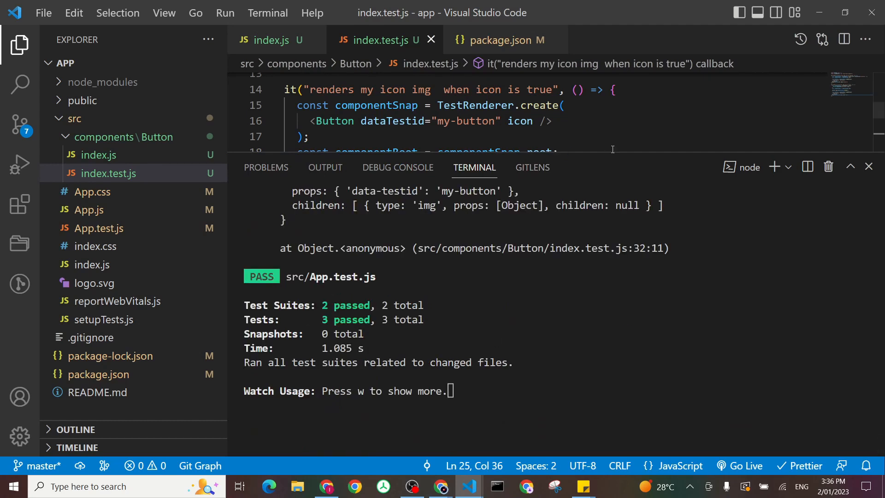
mouse_move(585, 177)
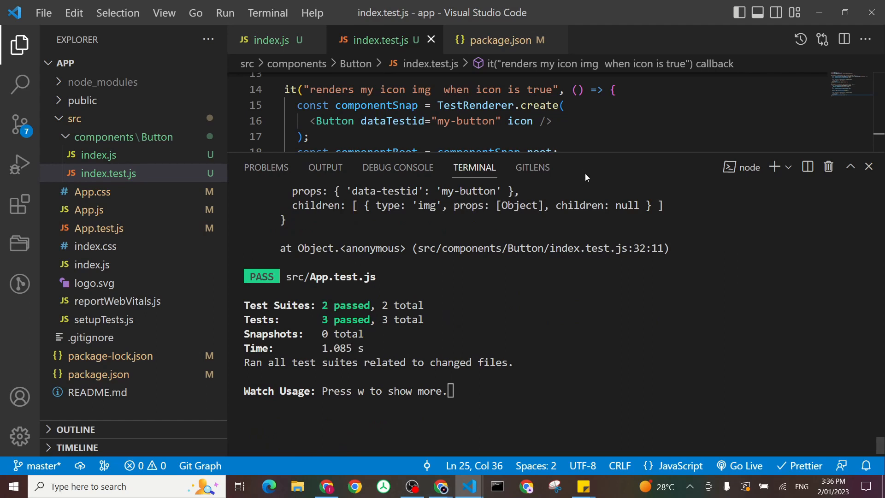